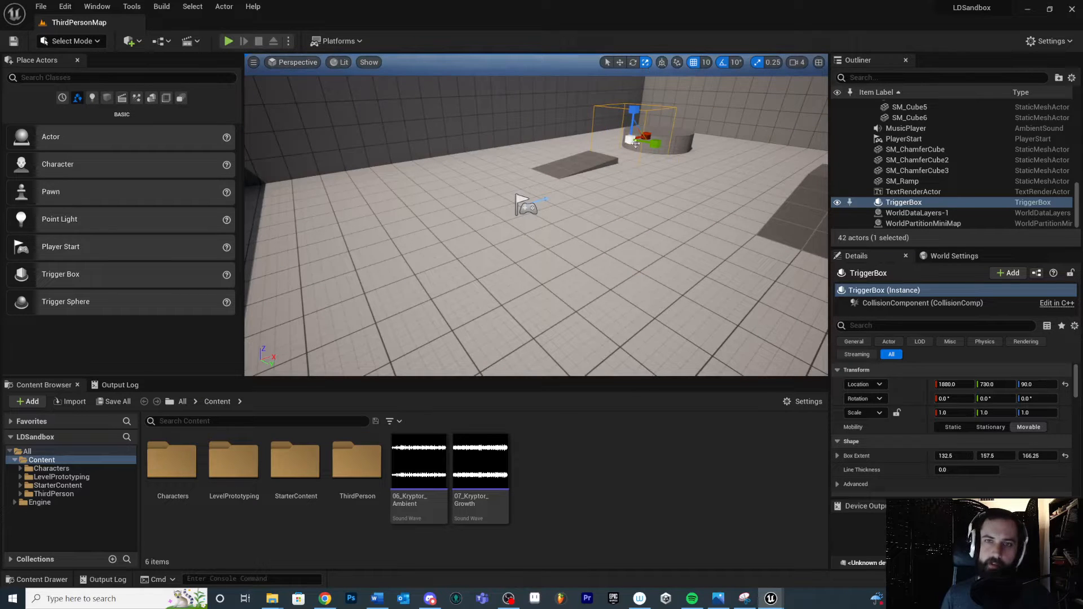
- Play the level in the editor and take mouse control of the character
{"action": "left_click", "coordinate": [228, 41]}
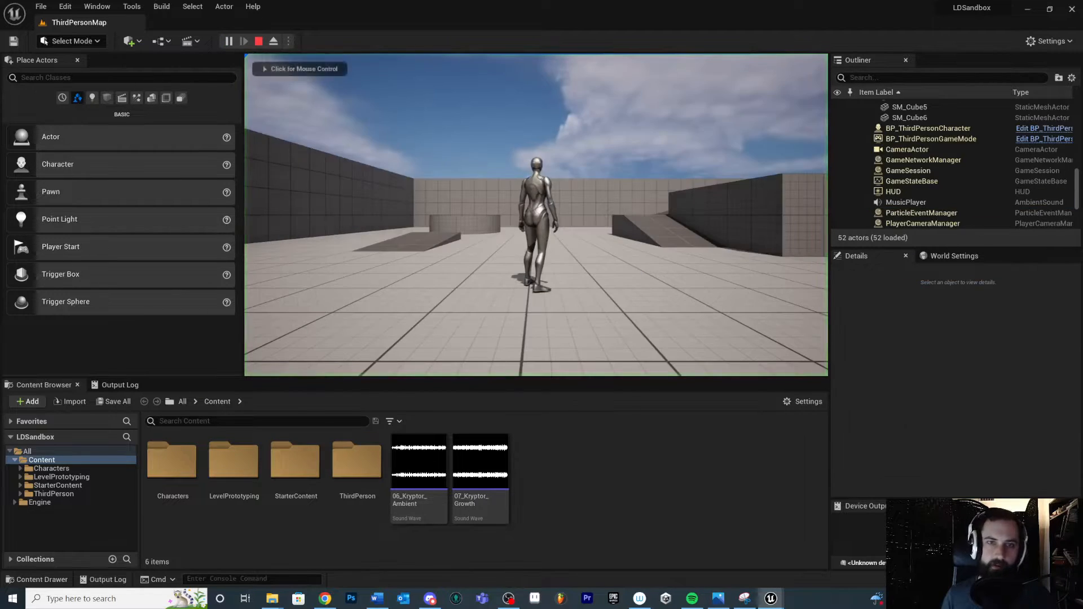
{"action": "left_click", "coordinate": [536, 207]}
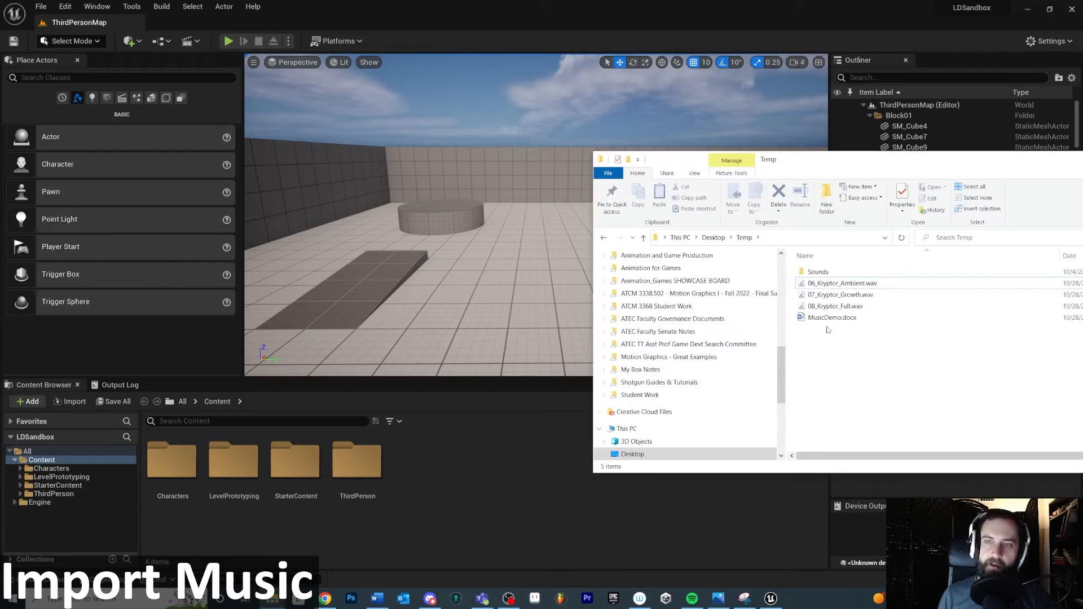
- Select 06_Kryptor_Ambient.wav and 07_Kryptor_Growth.wav and import them into the Content folder
{"action": "left_click", "coordinate": [840, 294]}
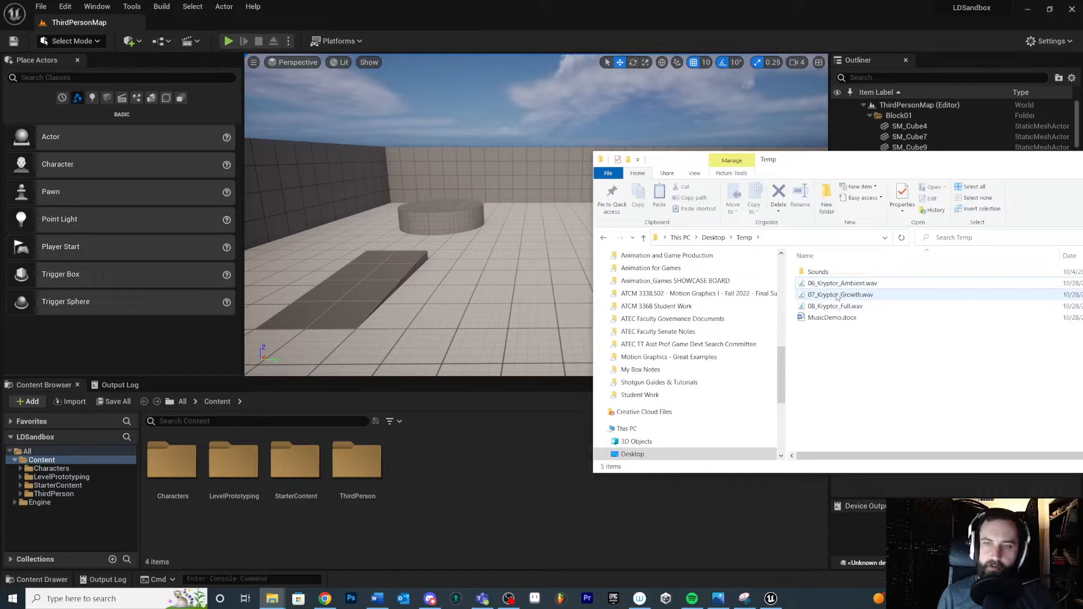
{"action": "left_click", "coordinate": [839, 295]}
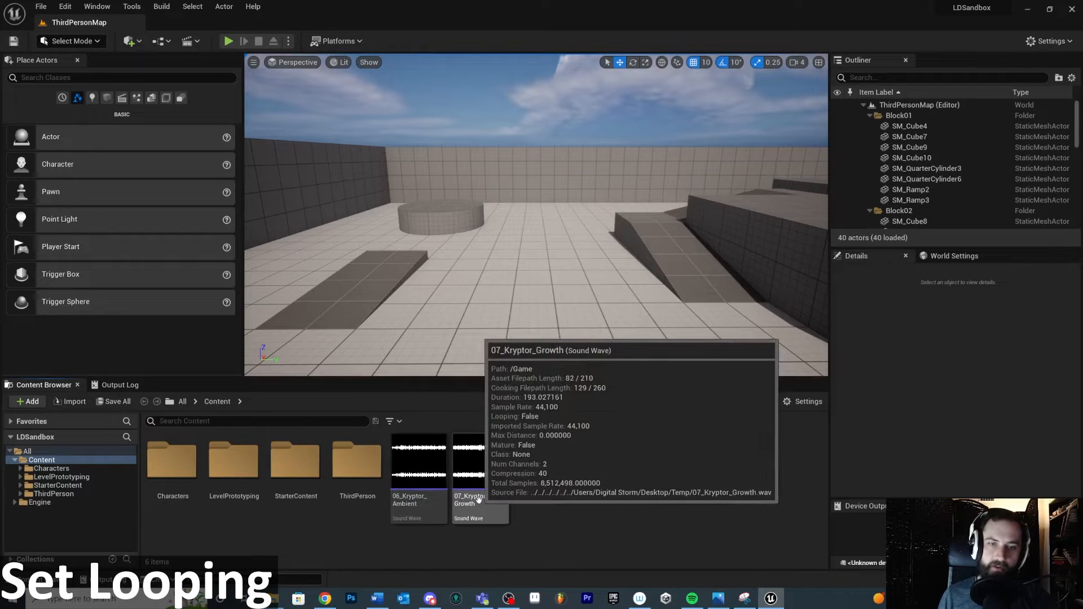
- Turn on Looping for the Kryptor Ambient sound wave
{"action": "left_click", "coordinate": [418, 459]}
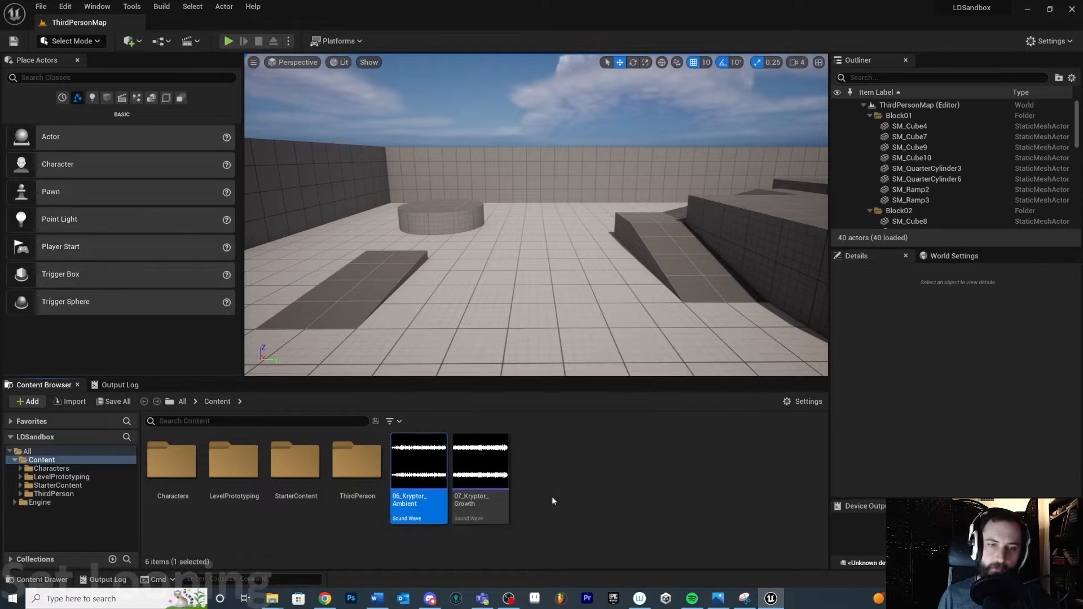
{"action": "mouse_move", "coordinate": [418, 459]}
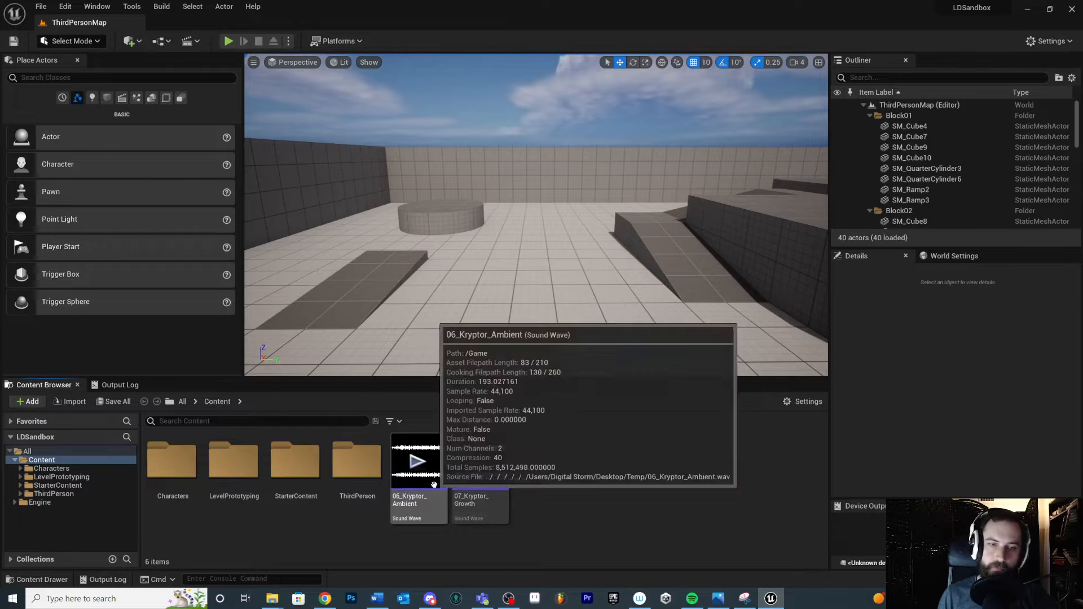
{"action": "left_click", "coordinate": [418, 456]}
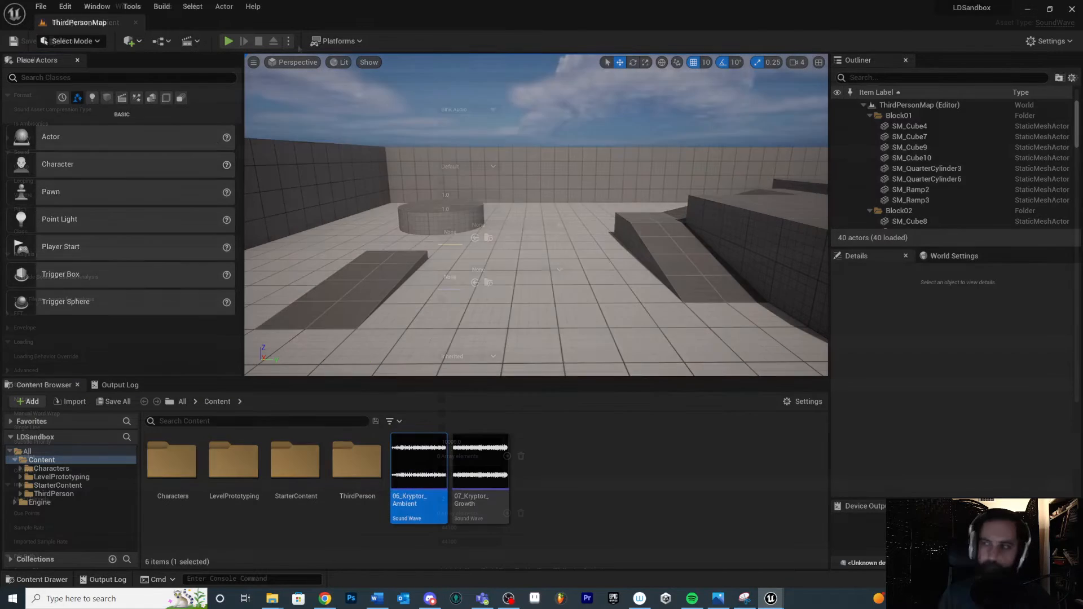
{"action": "double_click", "coordinate": [417, 455]}
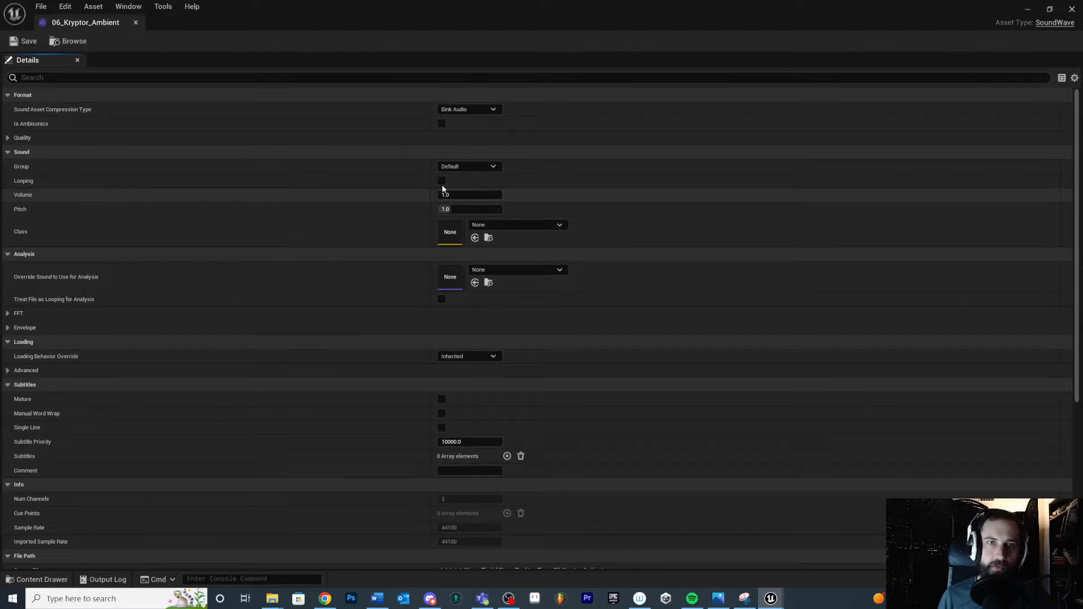
{"action": "left_click", "coordinate": [441, 181]}
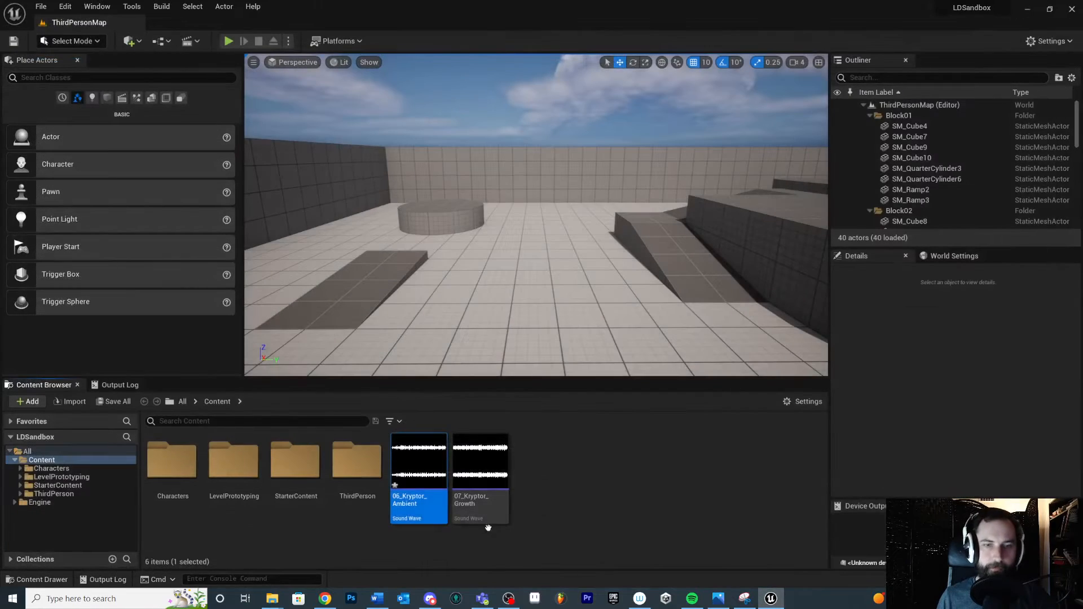
- Make Kryptor Growth loop too and save both sound wave assets
{"action": "double_click", "coordinate": [480, 459]}
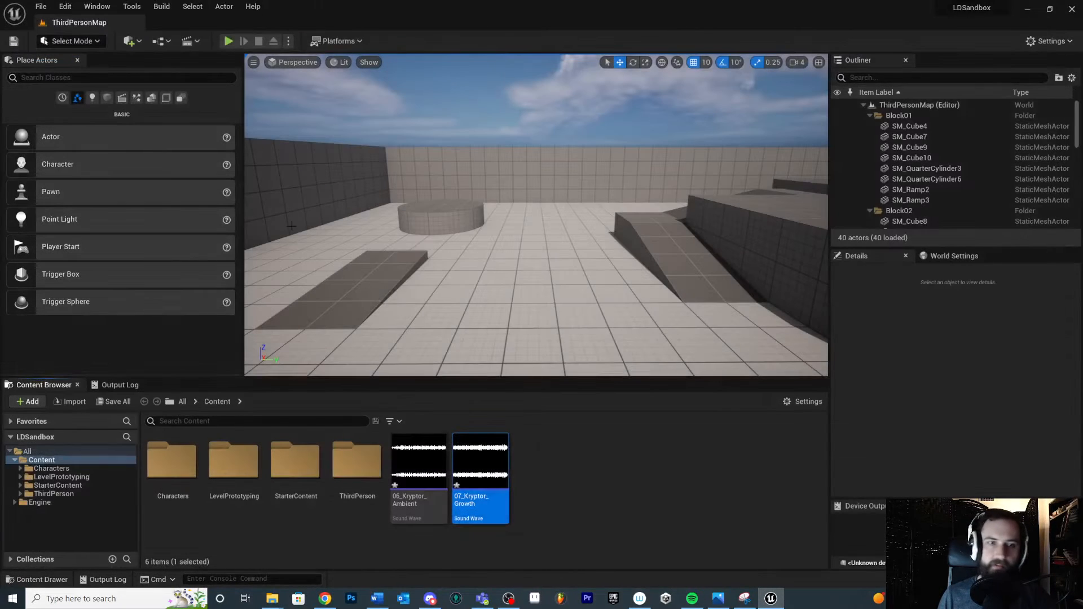
{"action": "left_click", "coordinate": [116, 401]}
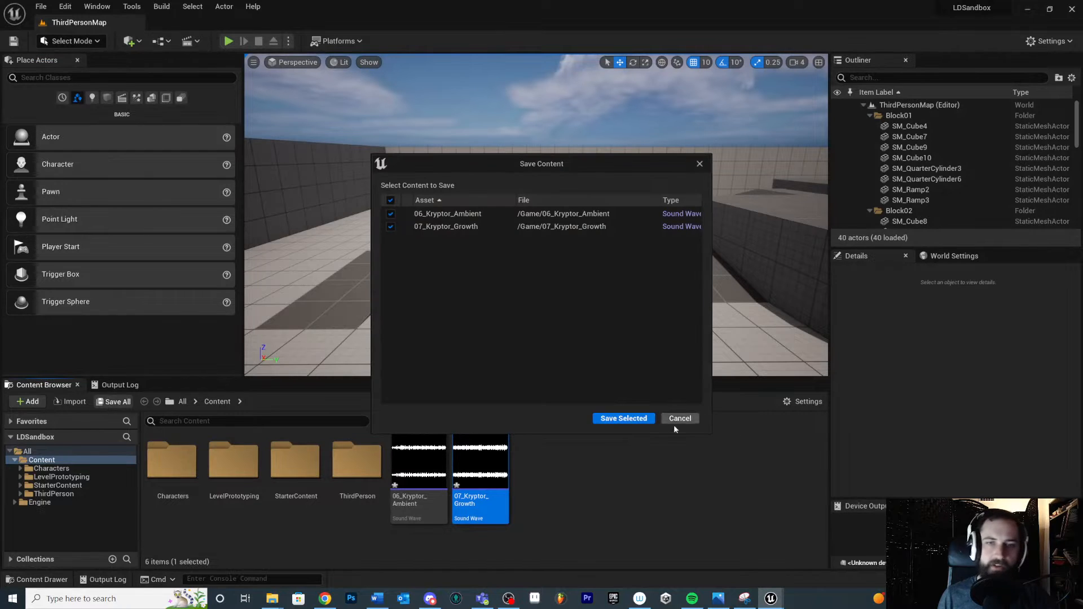
{"action": "left_click", "coordinate": [621, 418]}
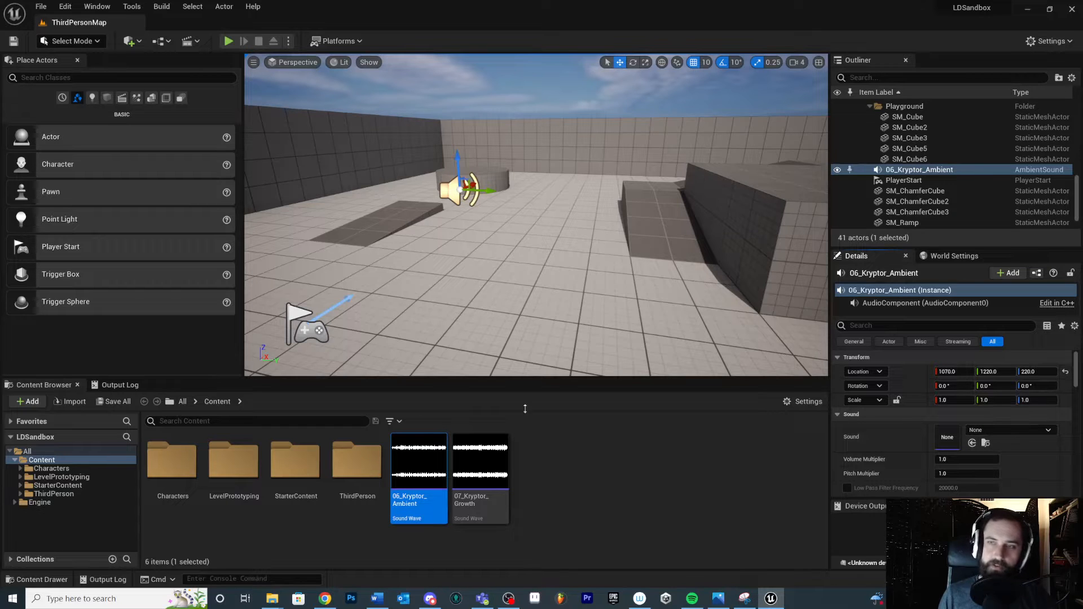
- Rename the ambient sound actor MusicPlayer, untick Auto Activate, and place it at 0, 0, 550
{"action": "double_click", "coordinate": [919, 170]}
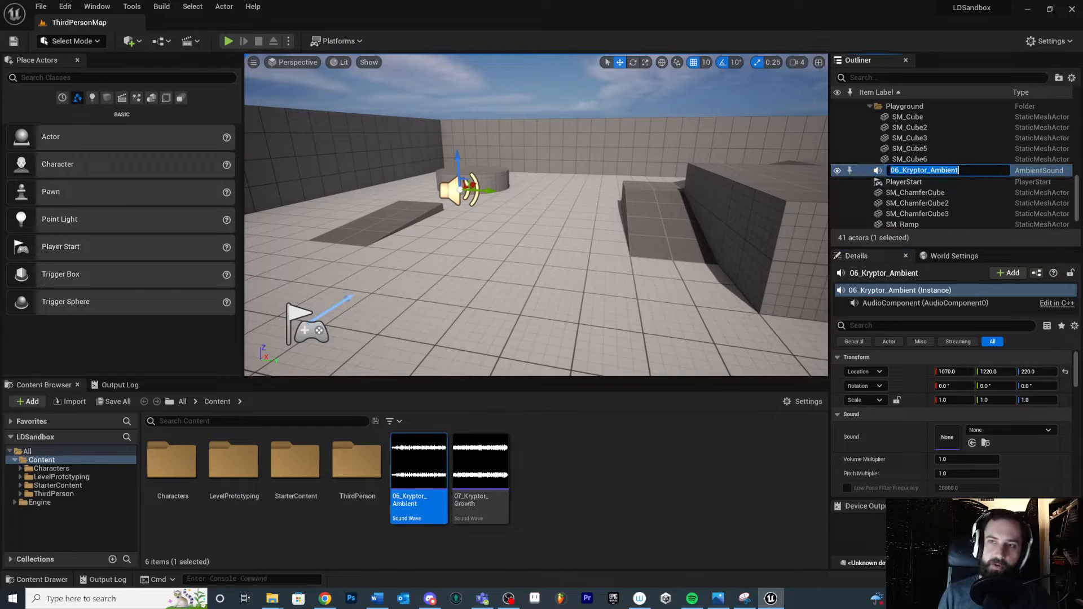
{"action": "type", "text": "MusicPlayer"}
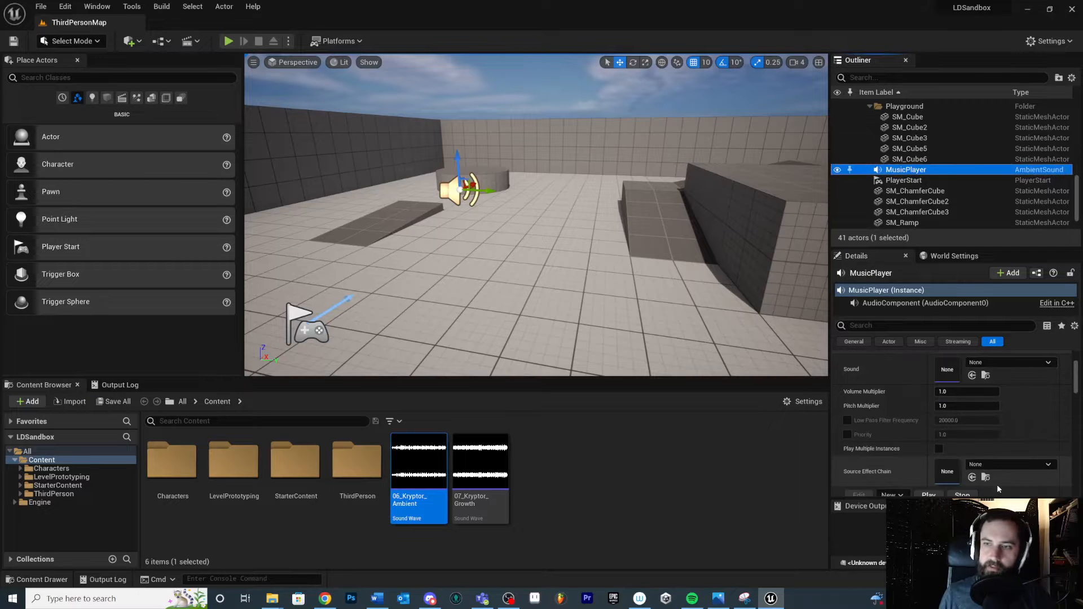
{"action": "scroll", "scroll_direction": "down", "scroll_amount": 3}
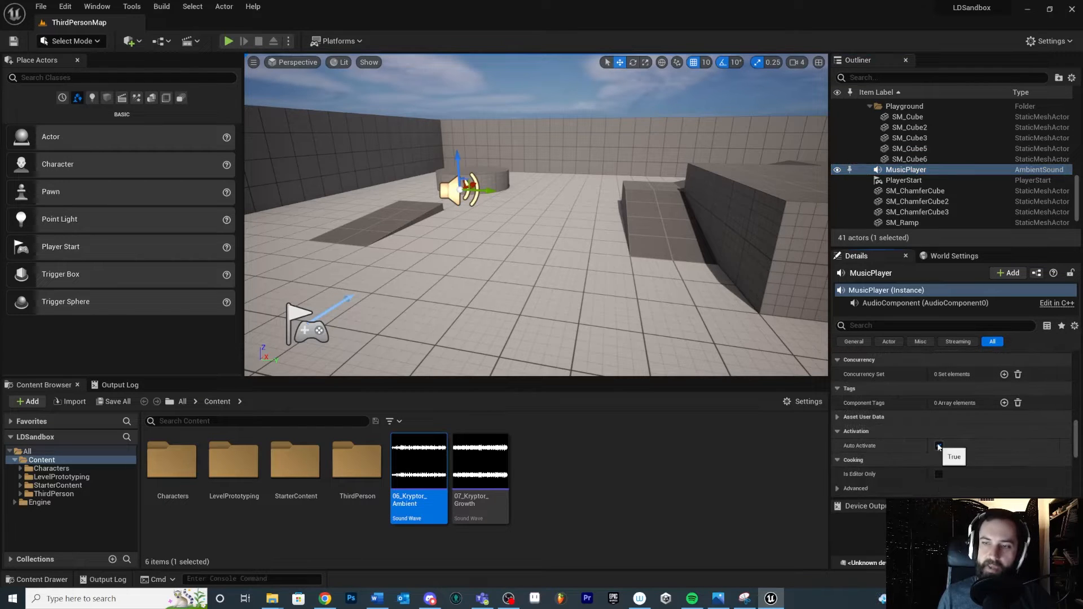
{"action": "left_click", "coordinate": [937, 446]}
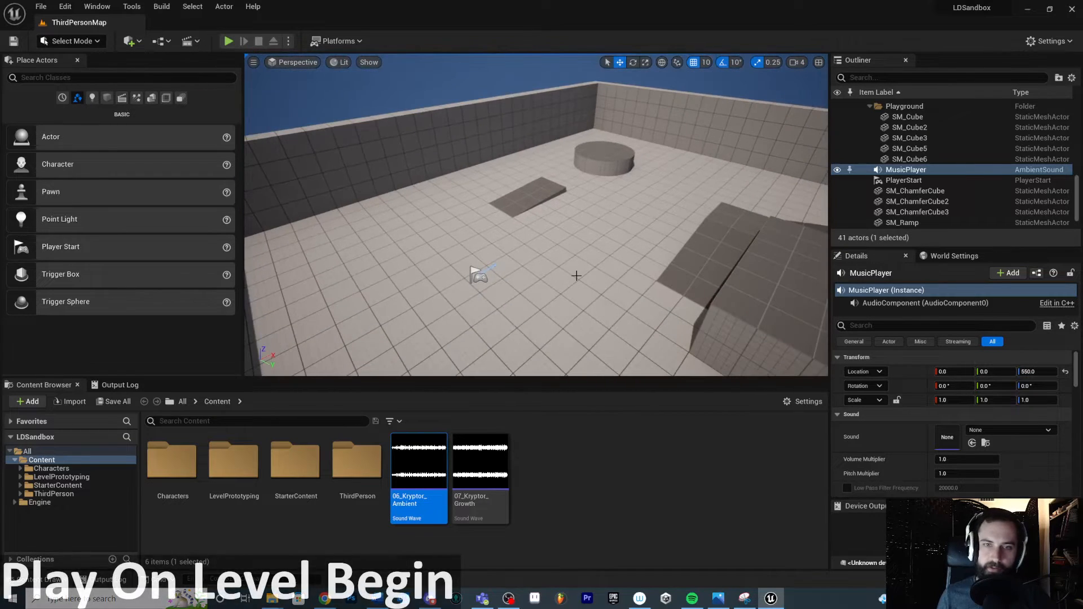
- Open the Level Blueprint and place an Event BeginPlay node near the graph centre
{"action": "left_click", "coordinate": [163, 40]}
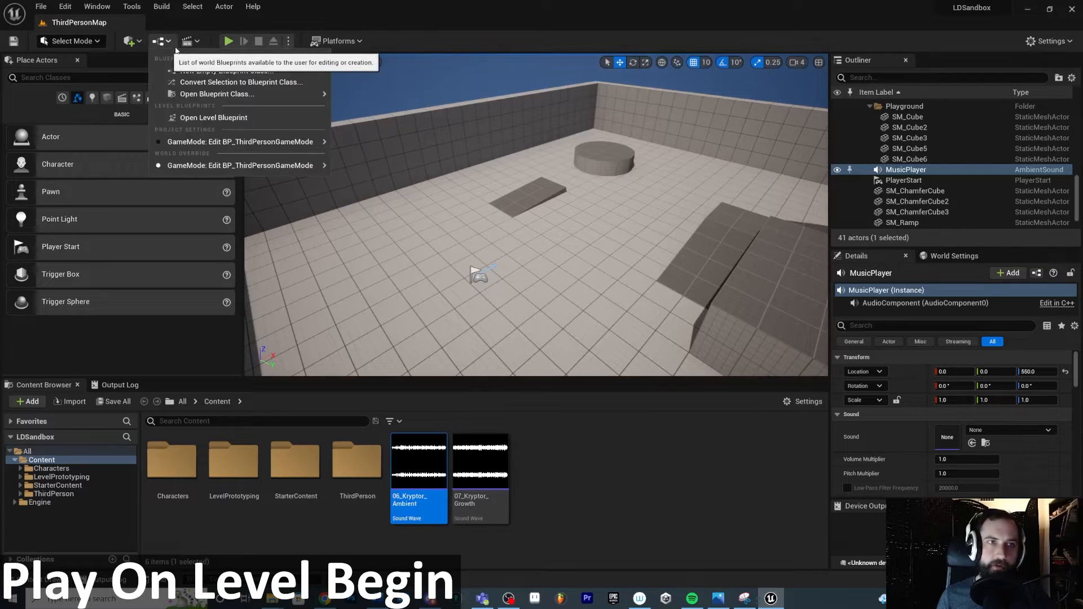
{"action": "left_click", "coordinate": [214, 117]}
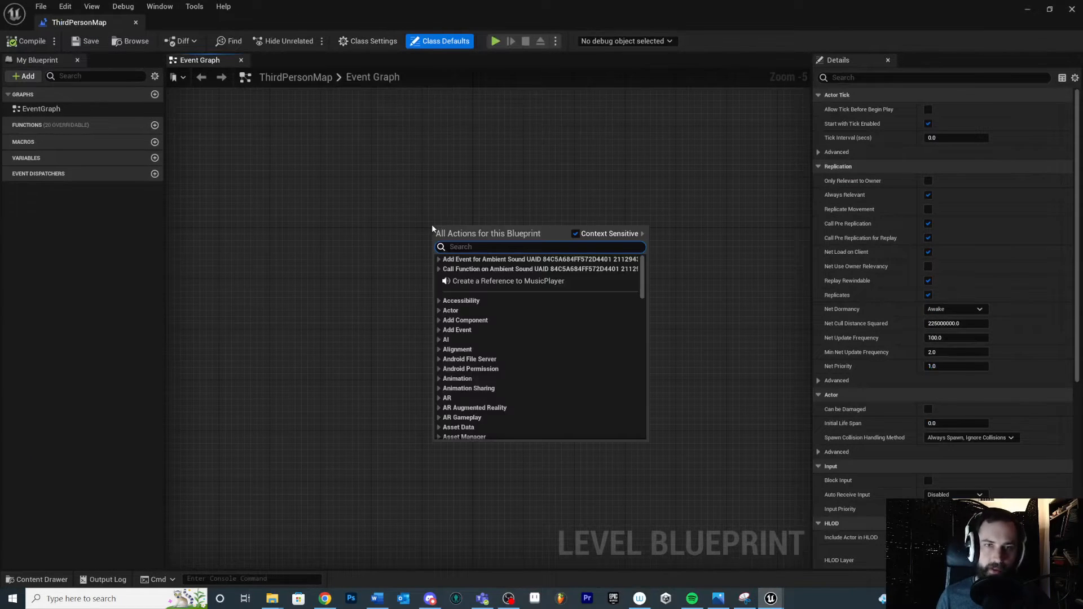
{"action": "mouse_move", "coordinate": [532, 368]}
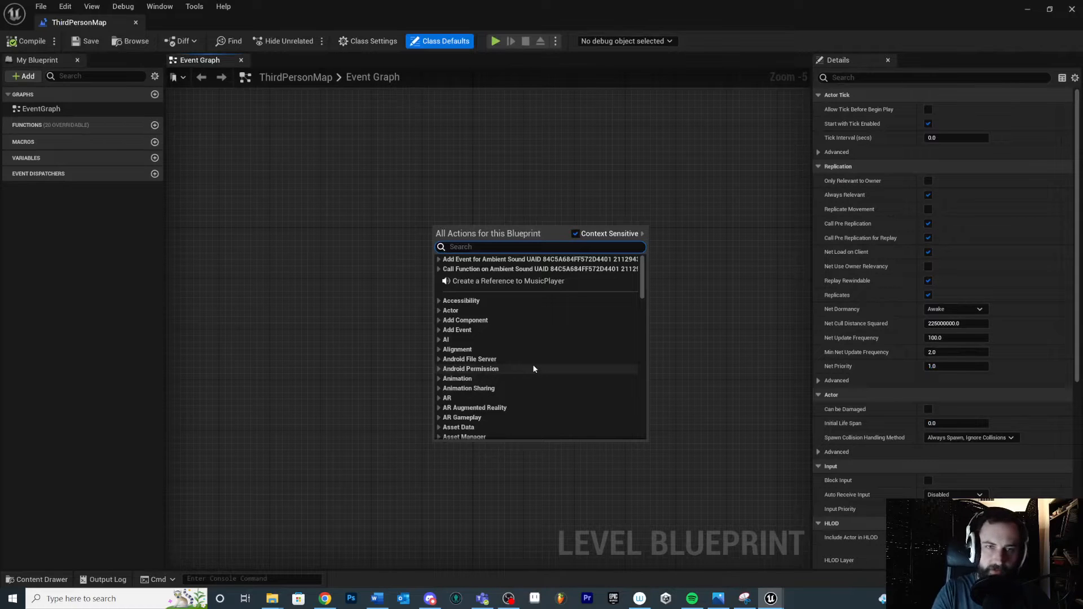
{"action": "type", "text": "BeginPla"}
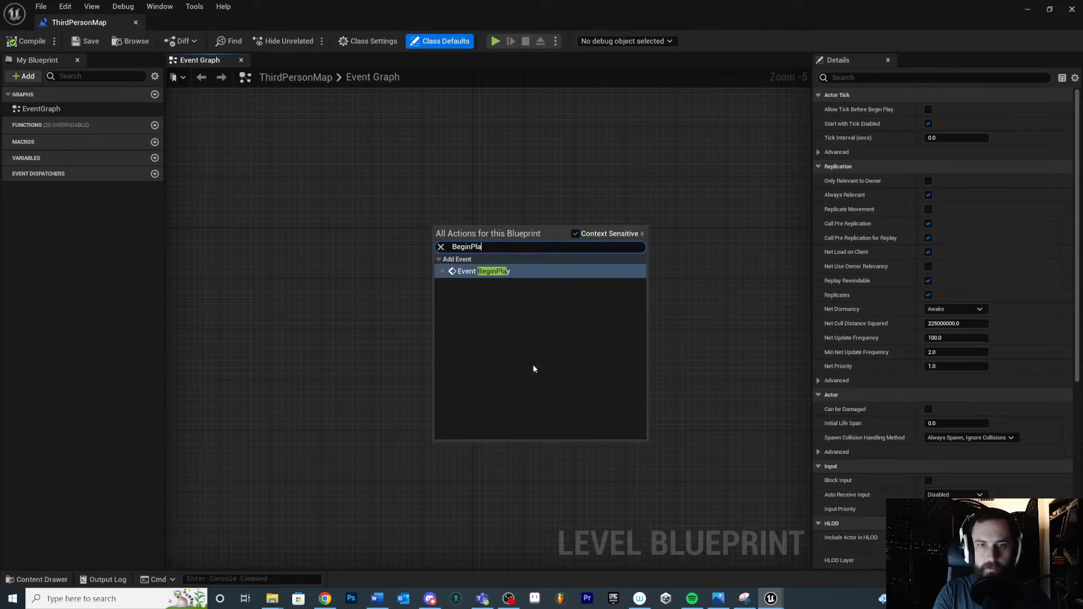
{"action": "left_click", "coordinate": [485, 271]}
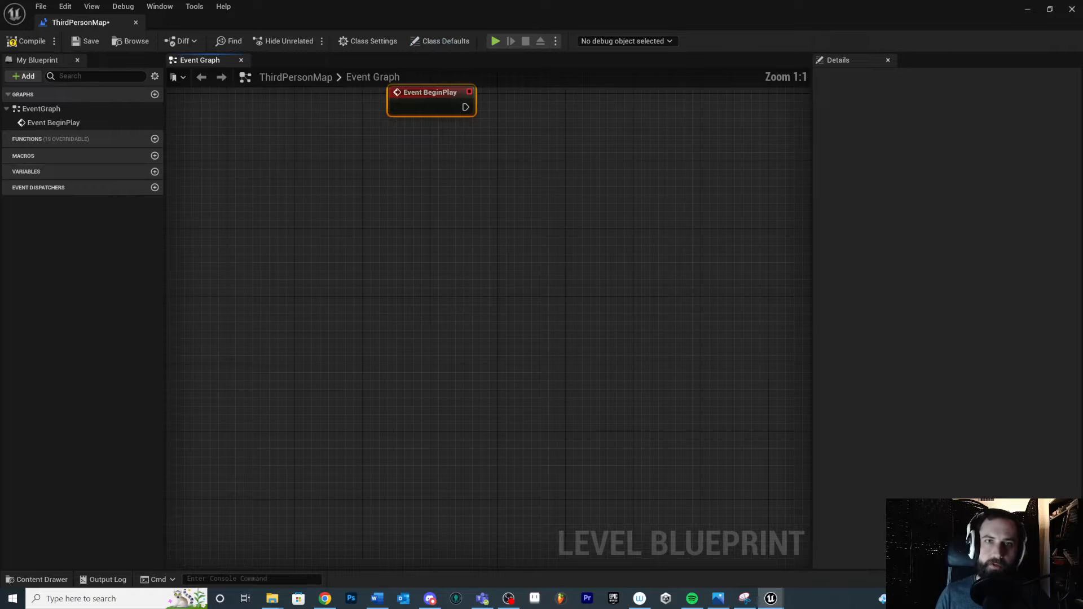
{"action": "left_click_drag", "start_coordinate": [430, 101], "coordinate": [421, 218]}
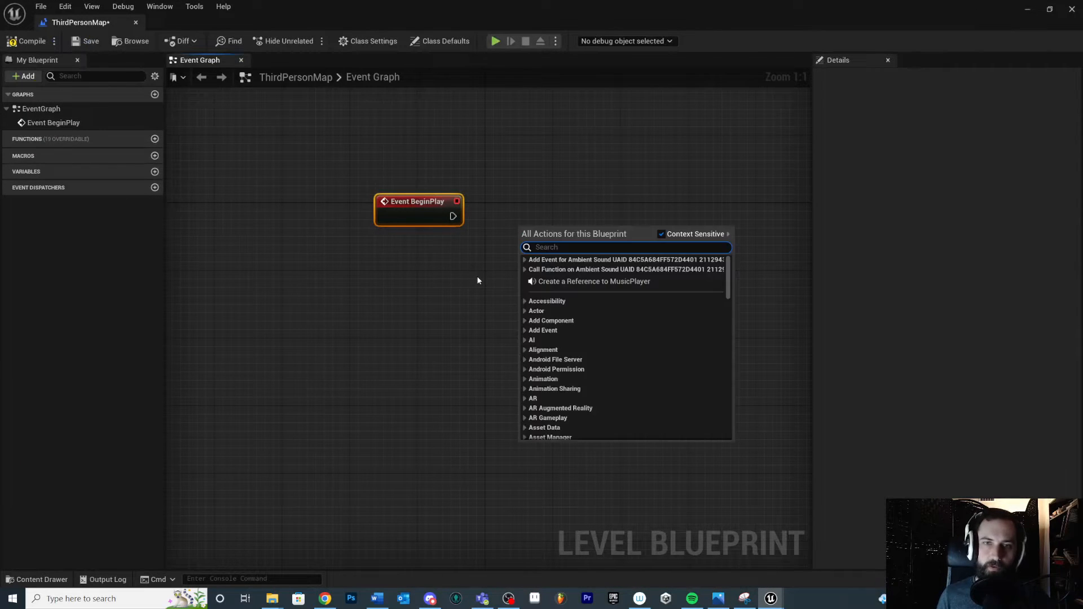
- Add a MusicPlayer reference node to the Level Blueprint graph
{"action": "left_click", "coordinate": [594, 281]}
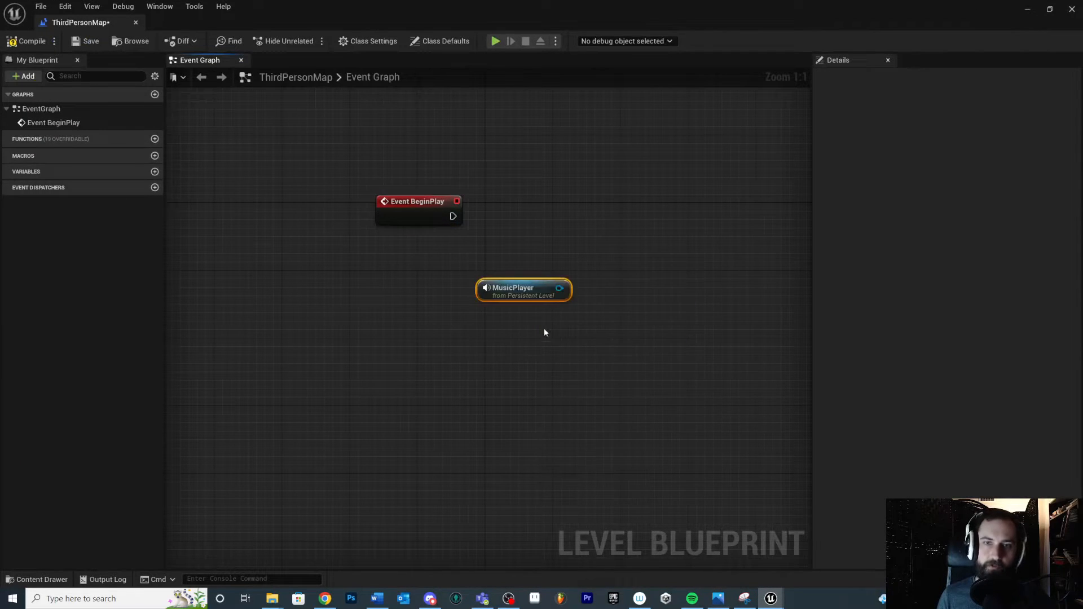
{"action": "left_click_drag", "start_coordinate": [524, 288], "coordinate": [490, 334]}
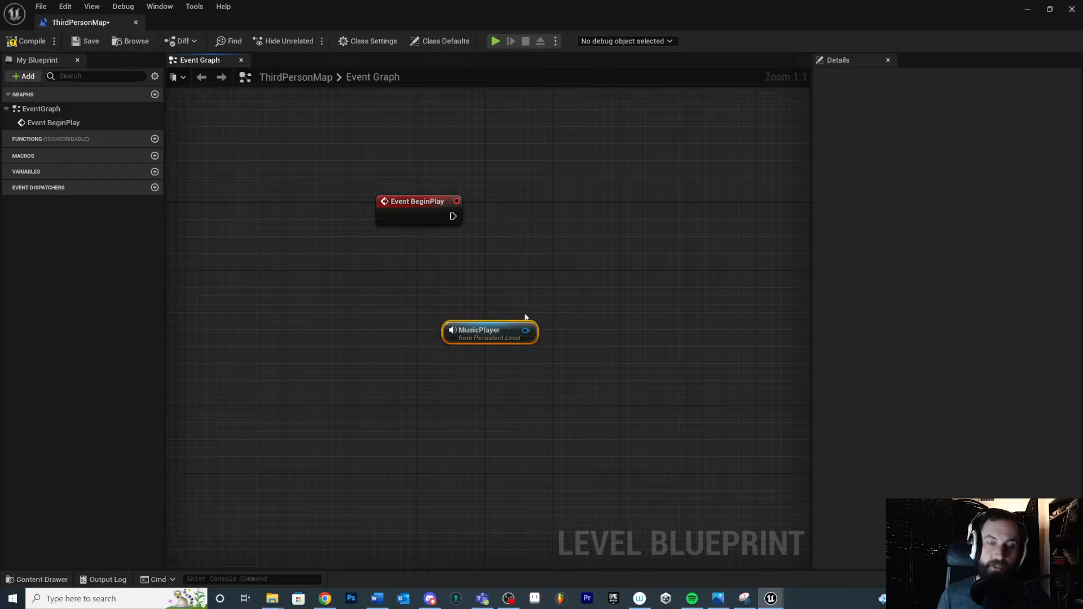
{"action": "left_click_drag", "start_coordinate": [490, 330], "coordinate": [490, 340]}
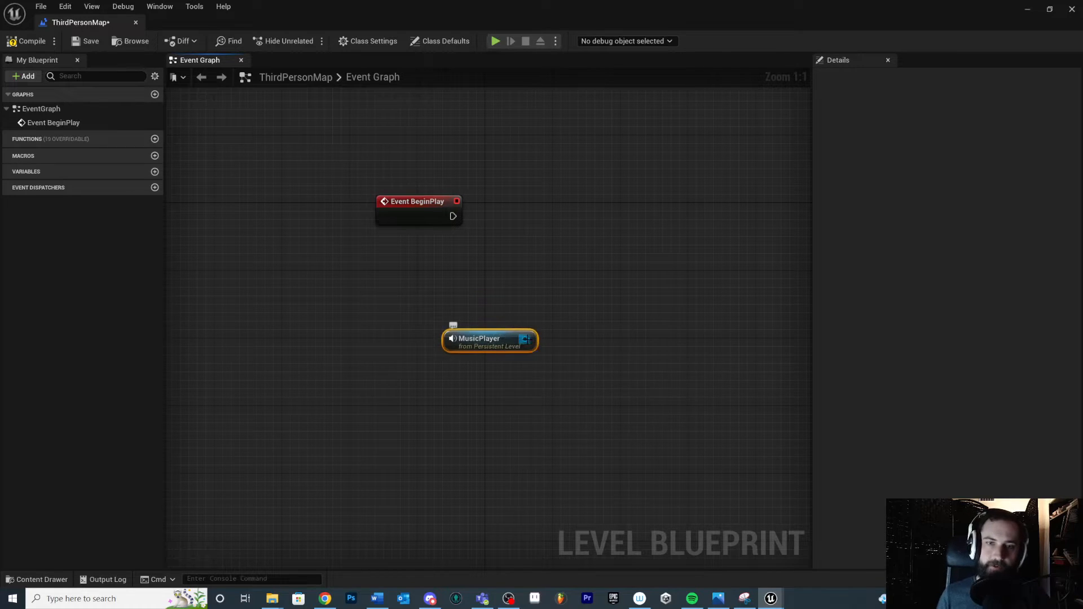
{"action": "left_click_drag", "start_coordinate": [529, 338], "coordinate": [521, 250]}
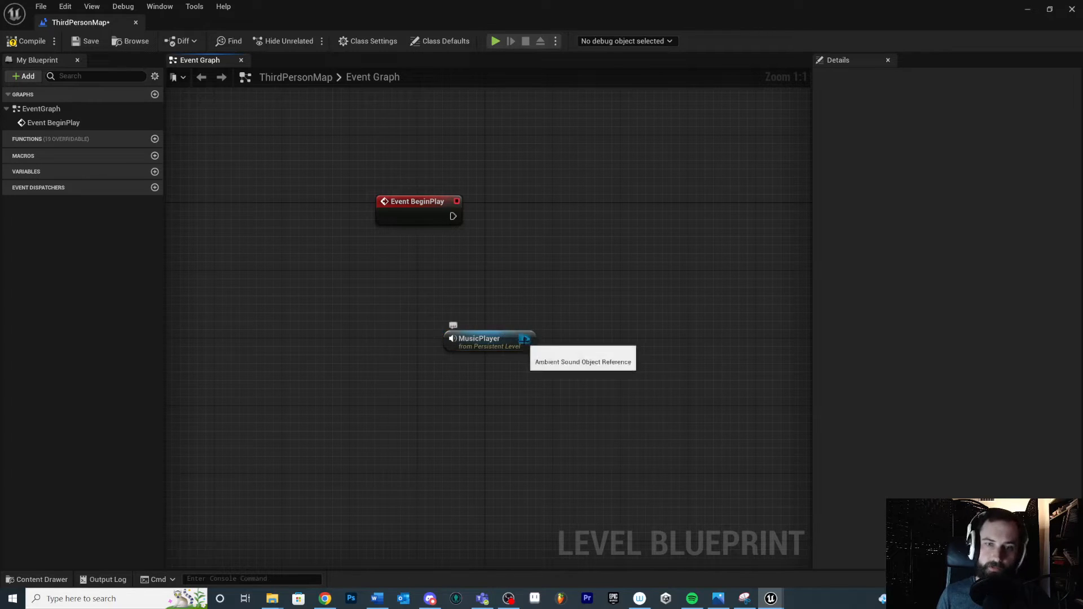
- From MusicPlayer, add Set Sound (AudioComponent) and position it beside Event BeginPlay
{"action": "left_click_drag", "start_coordinate": [525, 339], "coordinate": [541, 257]}
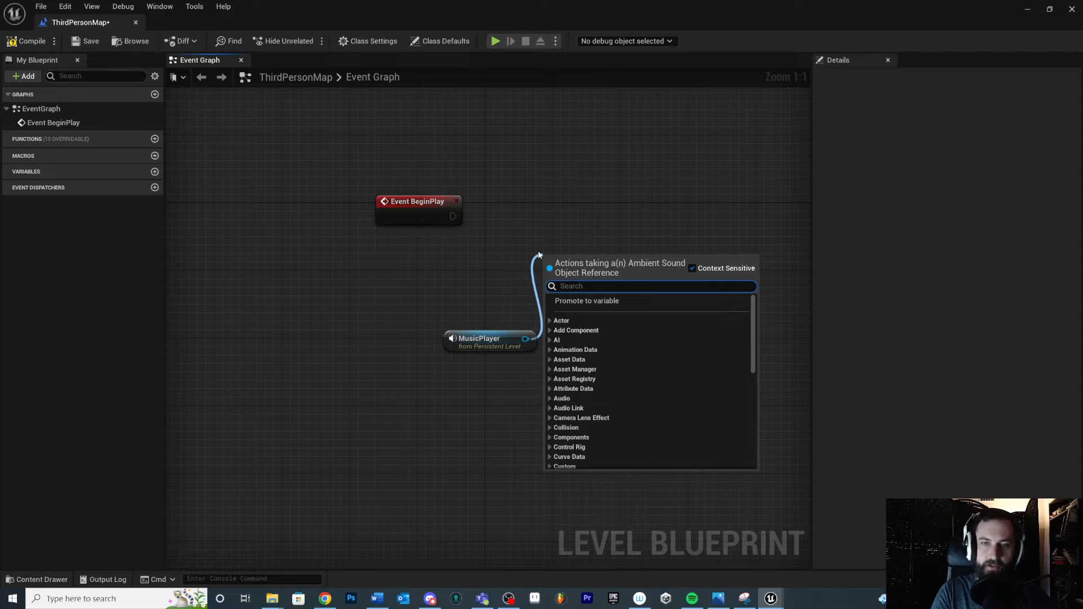
{"action": "type", "text": "Set Sound"}
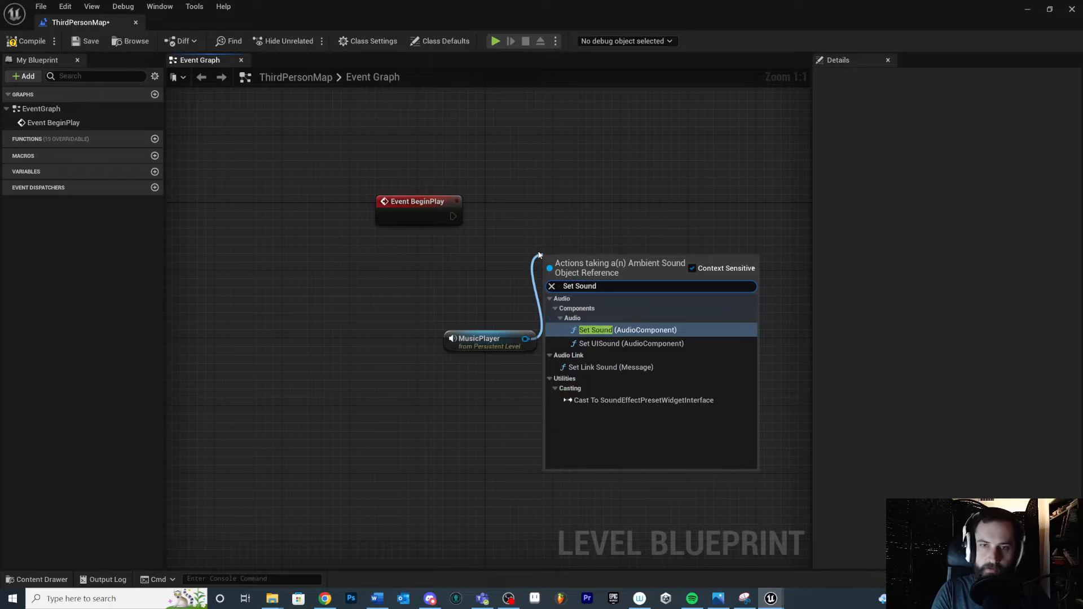
{"action": "left_click", "coordinate": [596, 330]}
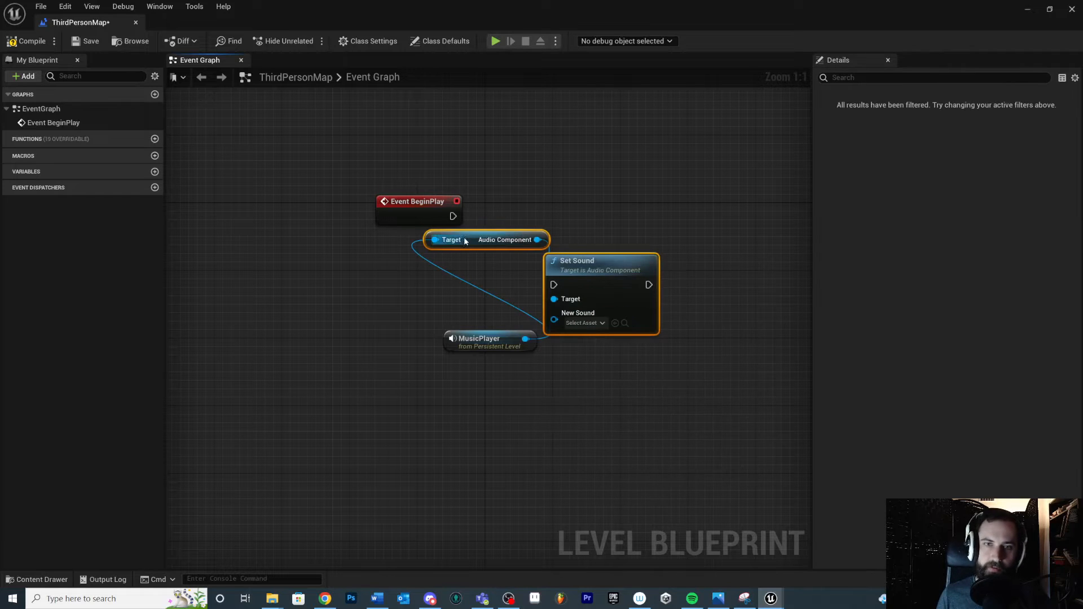
{"action": "left_click_drag", "start_coordinate": [483, 240], "coordinate": [504, 322]}
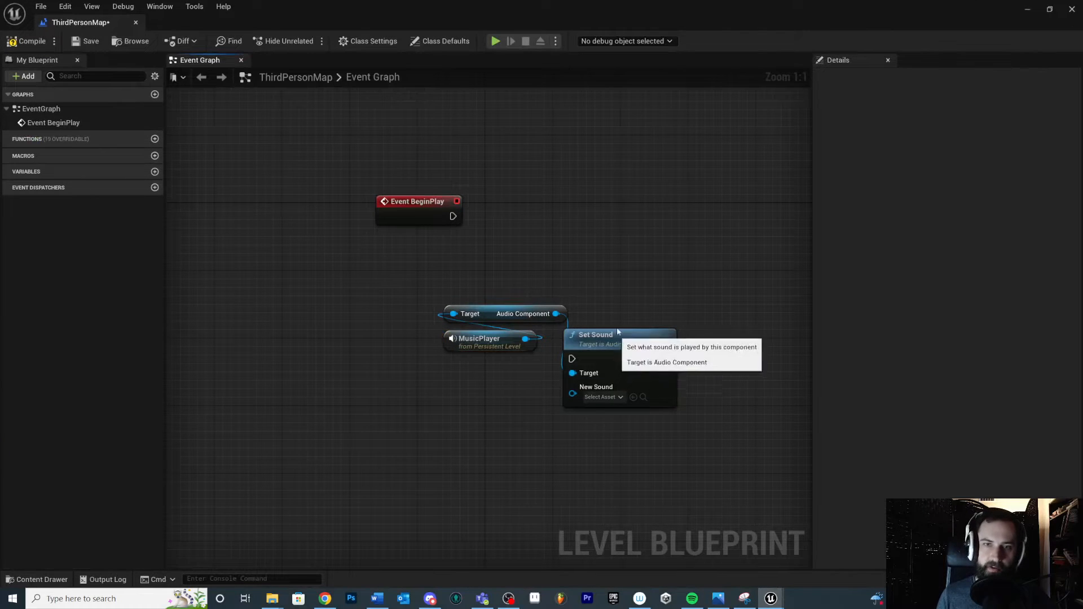
{"action": "left_click_drag", "start_coordinate": [618, 335], "coordinate": [558, 191]}
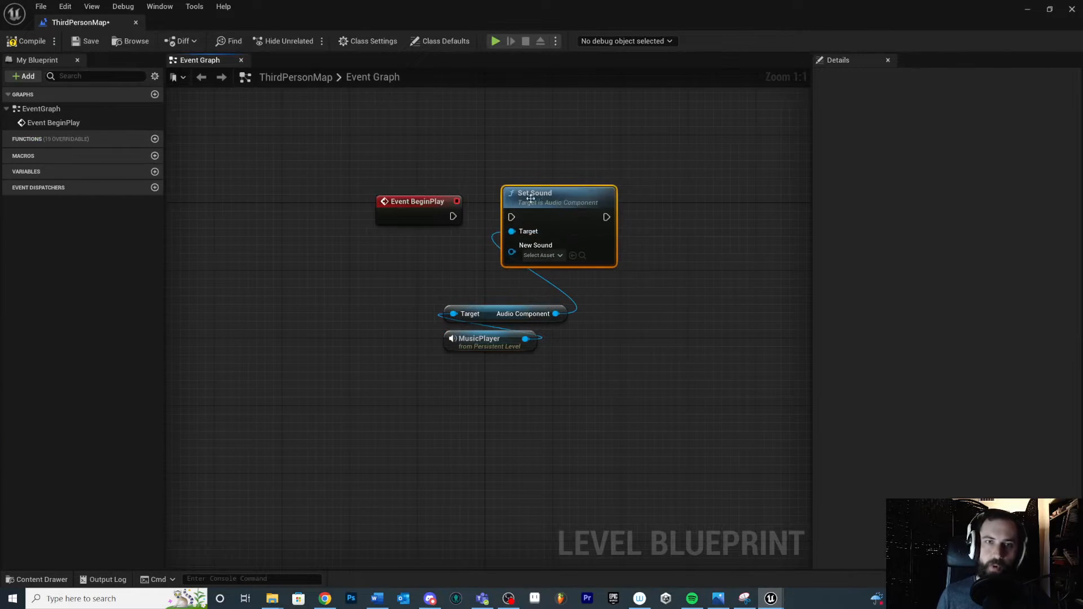
- Wire BeginPlay into Set Sound with 06_Kryptor_Ambient, then add a 2.0-second Fade In
{"action": "left_click_drag", "start_coordinate": [453, 216], "coordinate": [511, 216]}
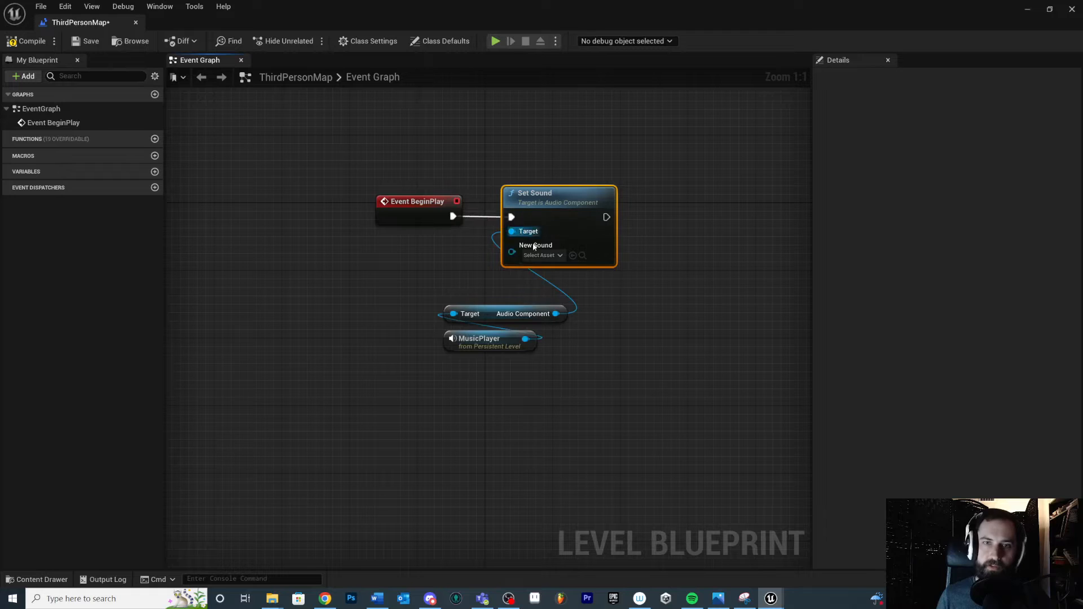
{"action": "left_click", "coordinate": [541, 255]}
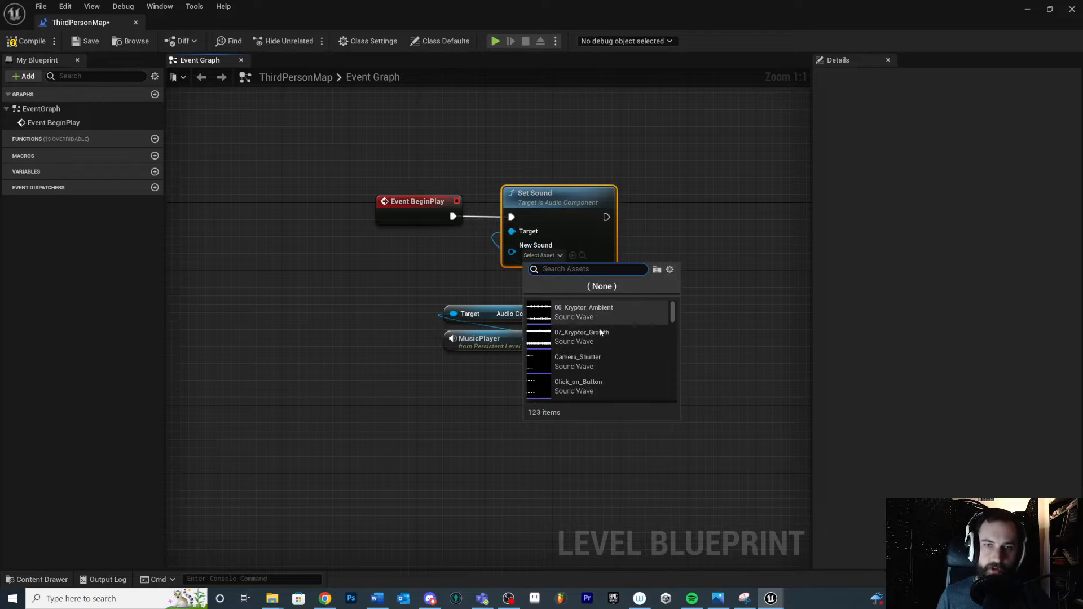
{"action": "mouse_move", "coordinate": [580, 337]}
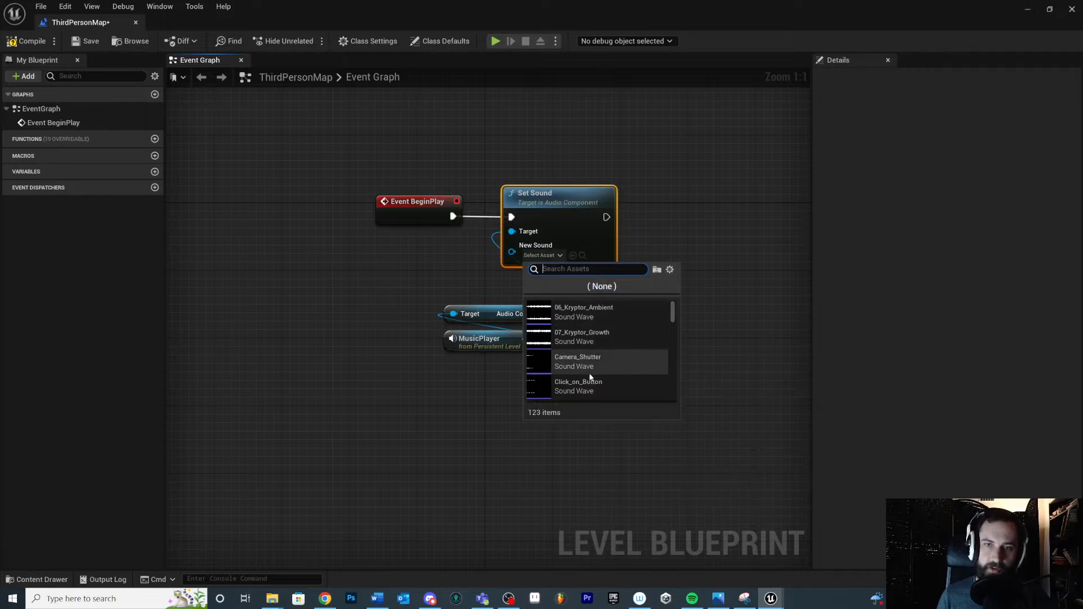
{"action": "left_click", "coordinate": [583, 311]}
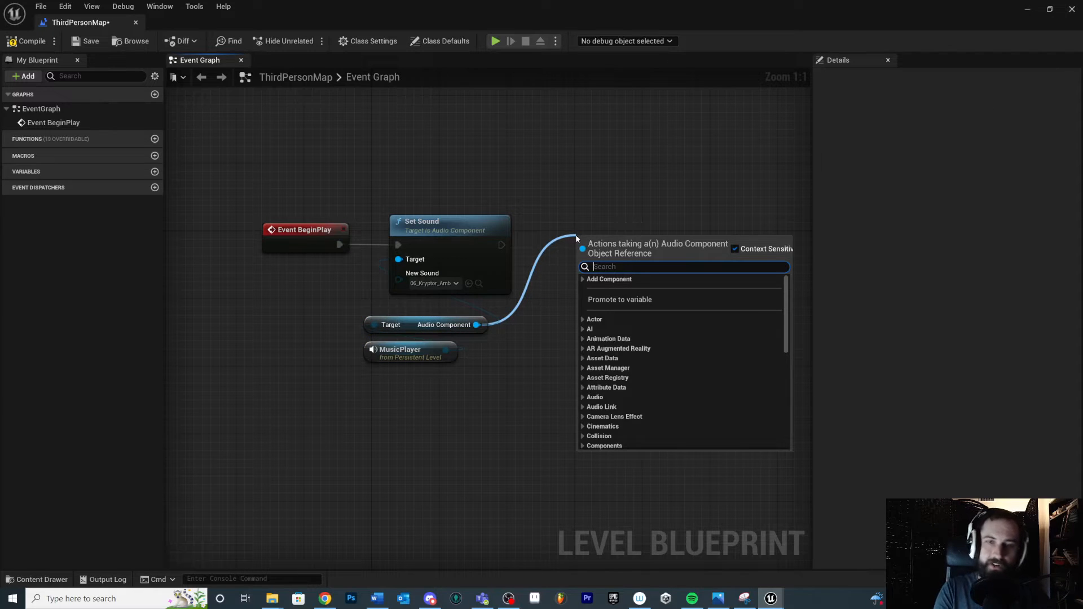
{"action": "type", "text": "Fade"}
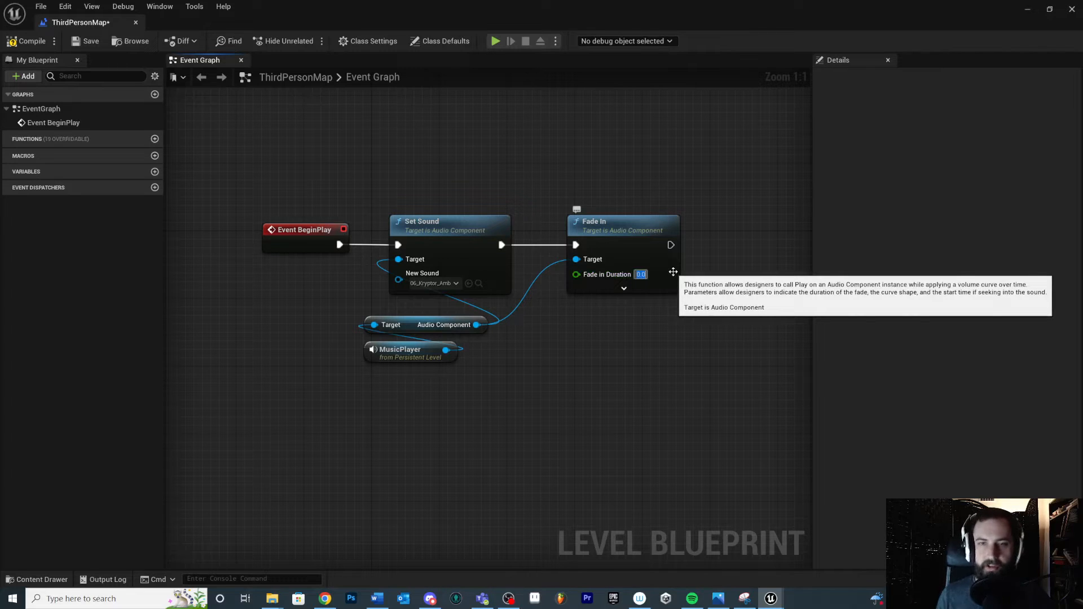
{"action": "type", "text": "2"}
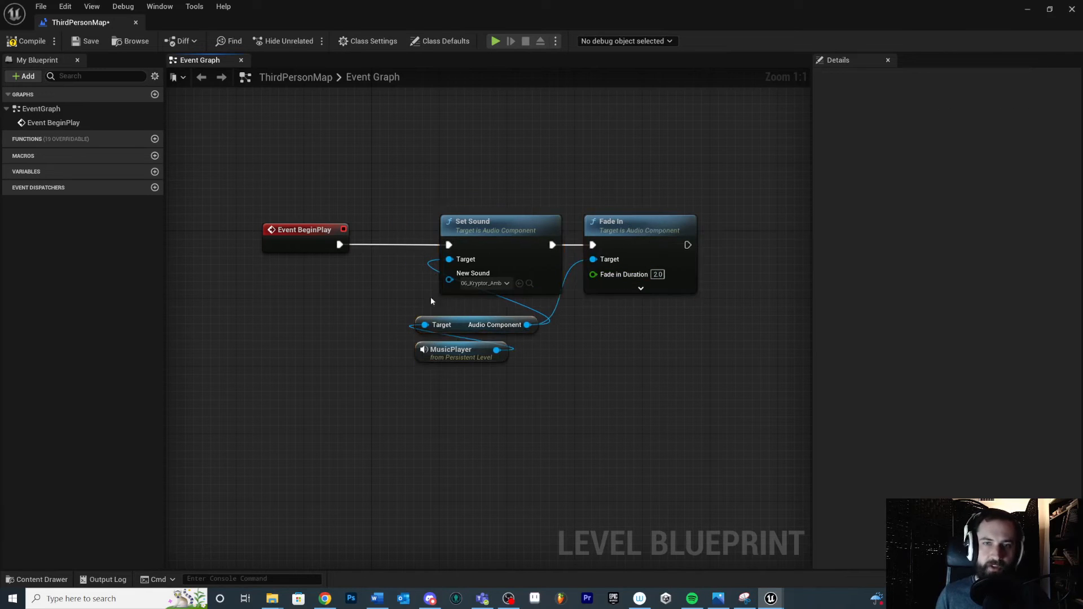
{"action": "mouse_move", "coordinate": [89, 41]}
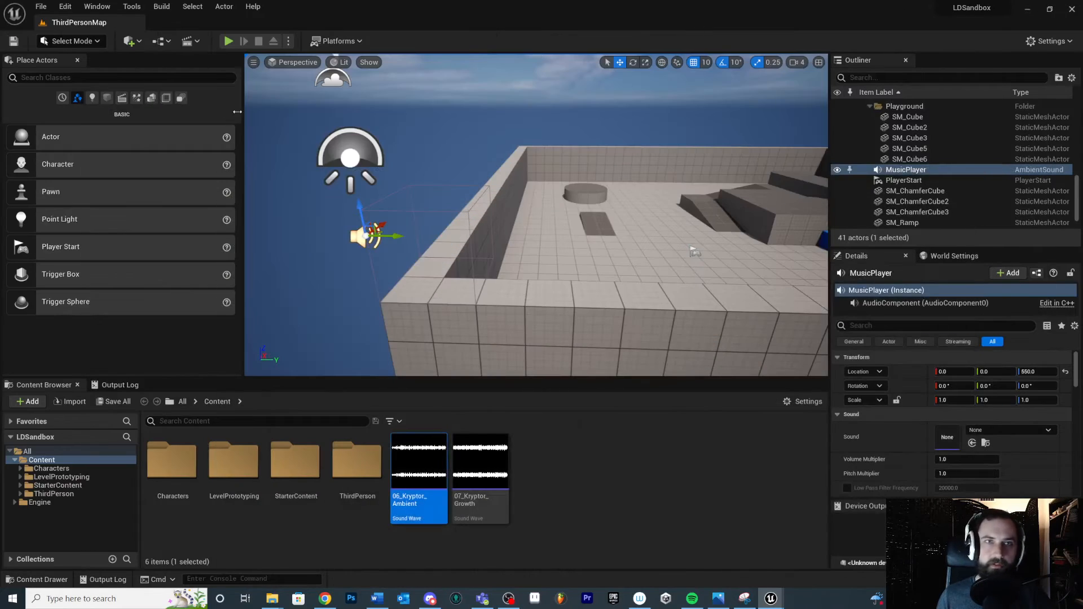
- Play-test the level to hear the ambient fade-in, then stop the session
{"action": "left_click", "coordinate": [228, 41]}
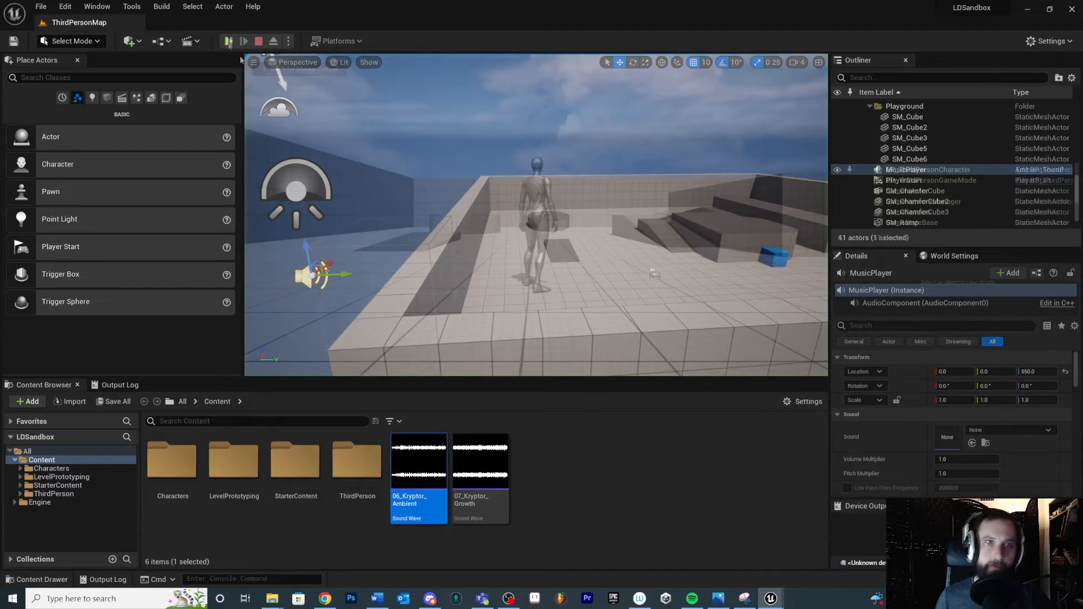
{"action": "left_click", "coordinate": [243, 40]}
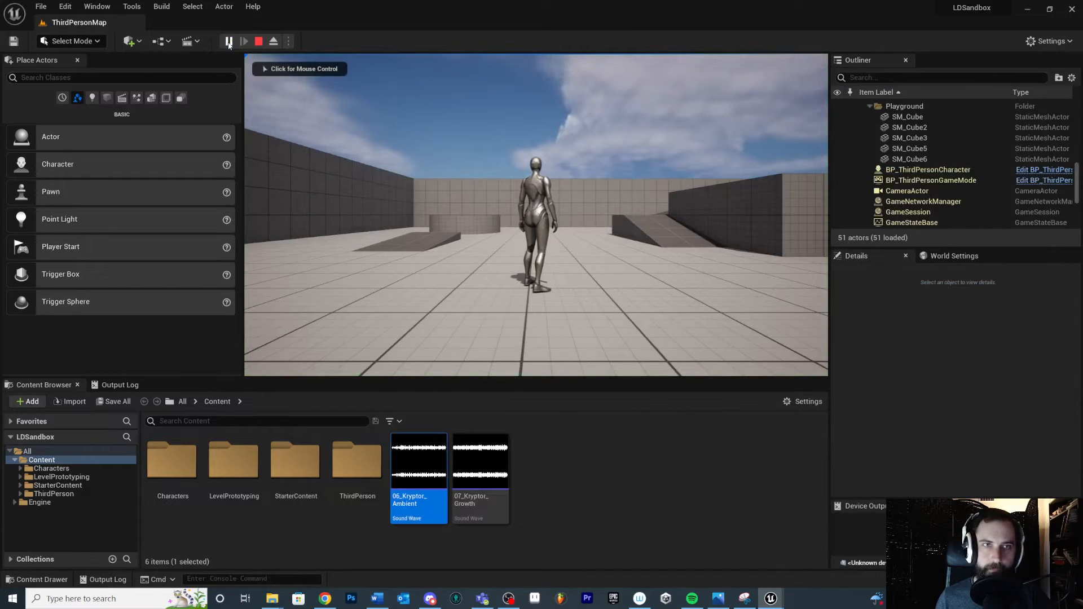
{"action": "left_click", "coordinate": [228, 40]}
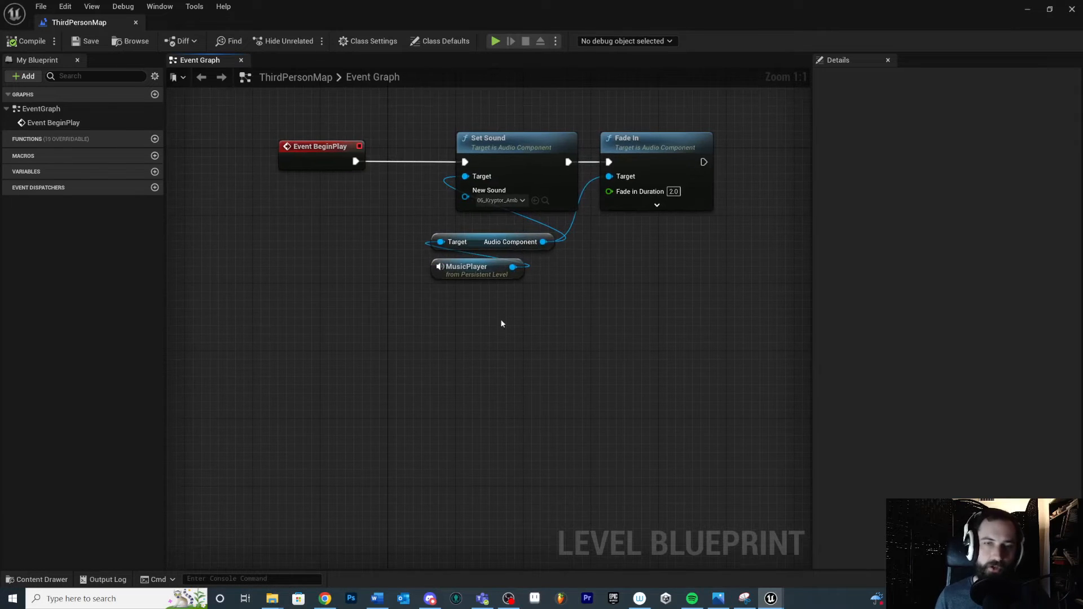
{"action": "mouse_move", "coordinate": [609, 456]}
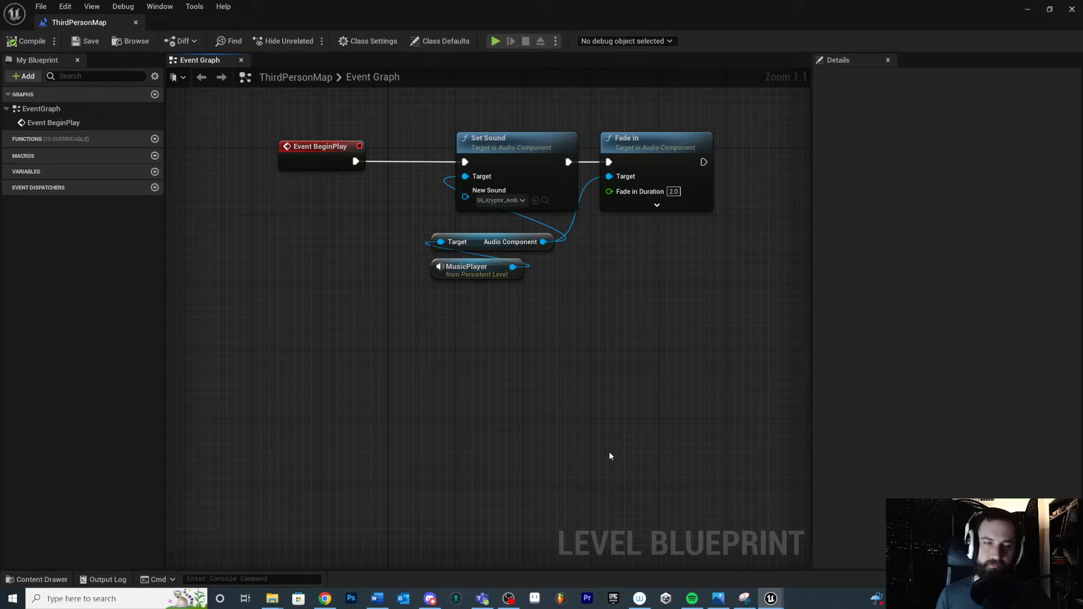
- Switch from the Level Blueprint back to the main level editor
{"action": "left_click", "coordinate": [29, 40]}
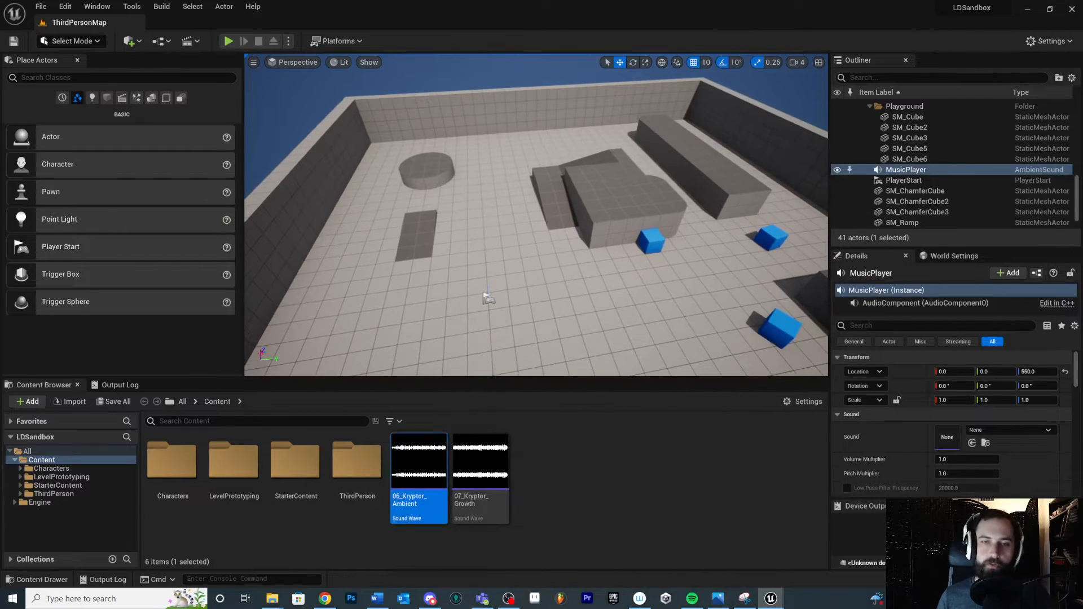
- Drop a Trigger Box onto the round raised platform
{"action": "left_click_drag", "start_coordinate": [489, 297], "coordinate": [442, 191]}
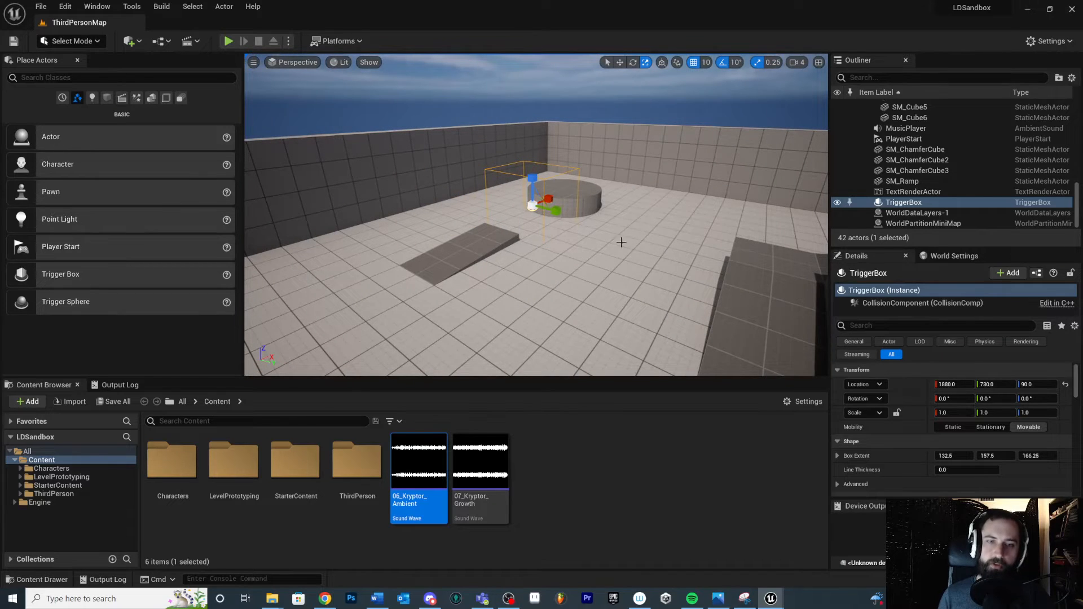
{"action": "left_click", "coordinate": [620, 481]}
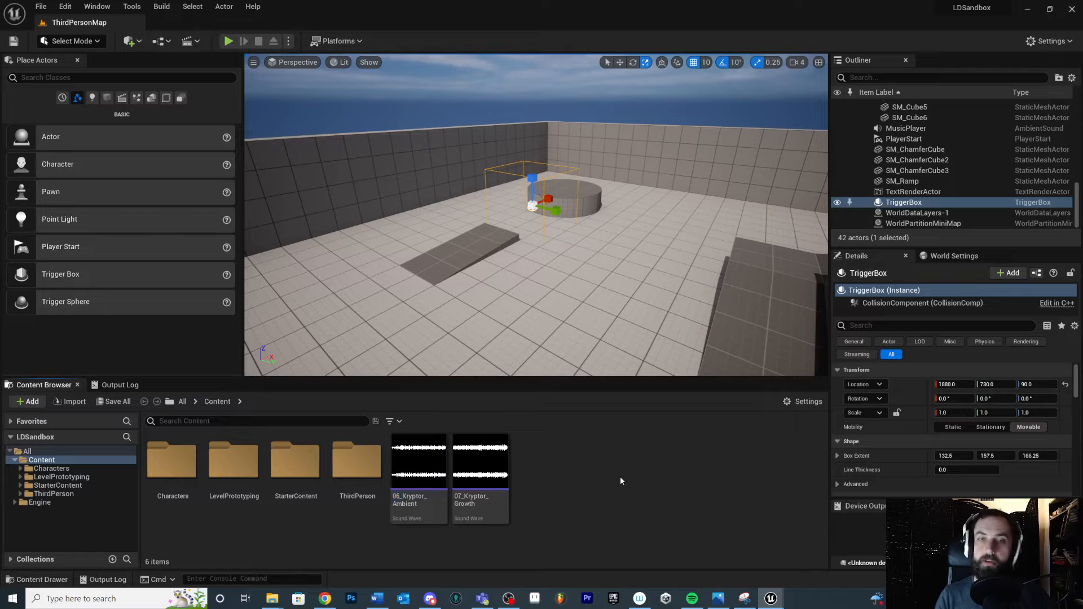
{"action": "mouse_move", "coordinate": [582, 366]}
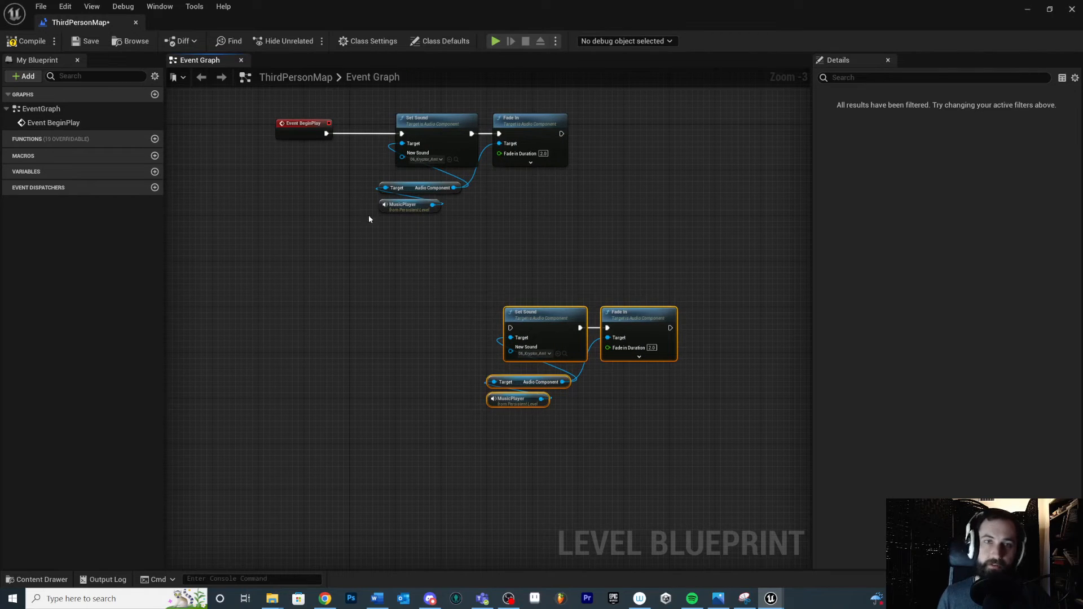
{"action": "mouse_move", "coordinate": [433, 352]}
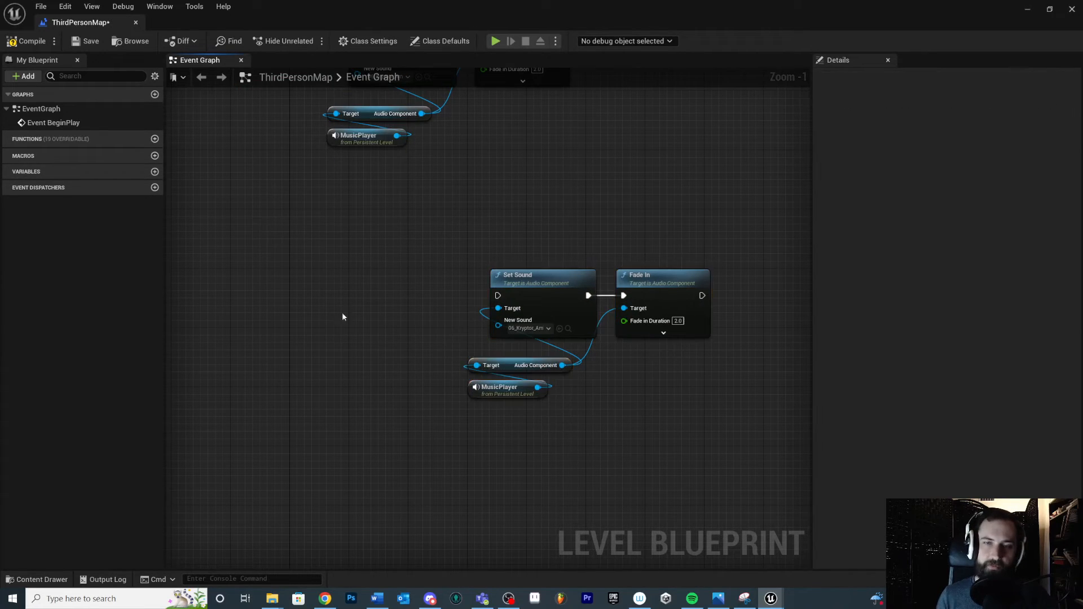
- Deselect the copied music nodes and set the copy's New Sound to 07_Kryptor_Growth
{"action": "left_click", "coordinate": [525, 328]}
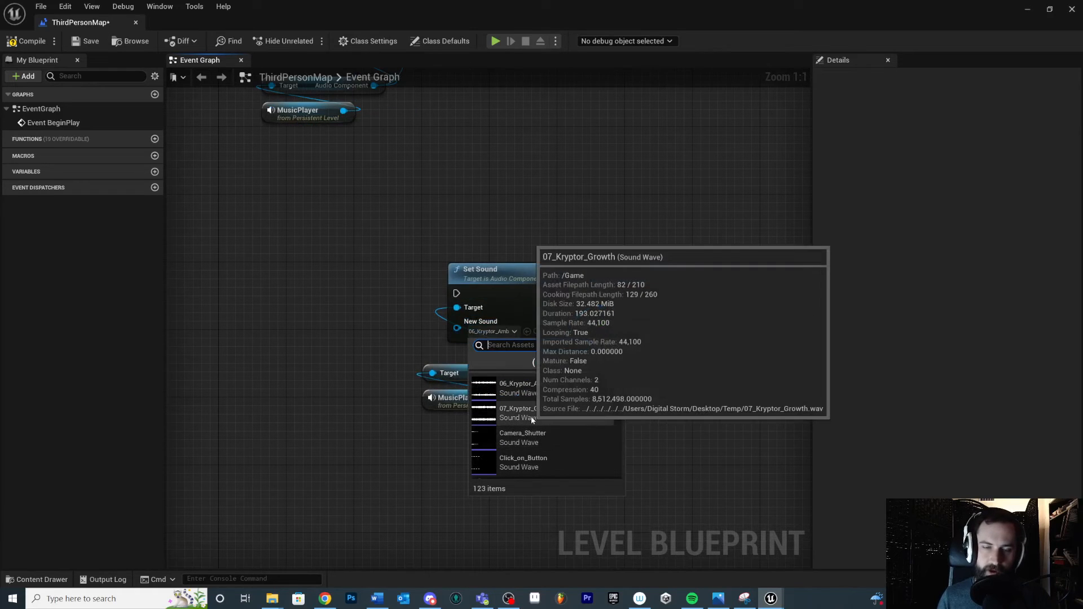
{"action": "left_click", "coordinate": [516, 412]}
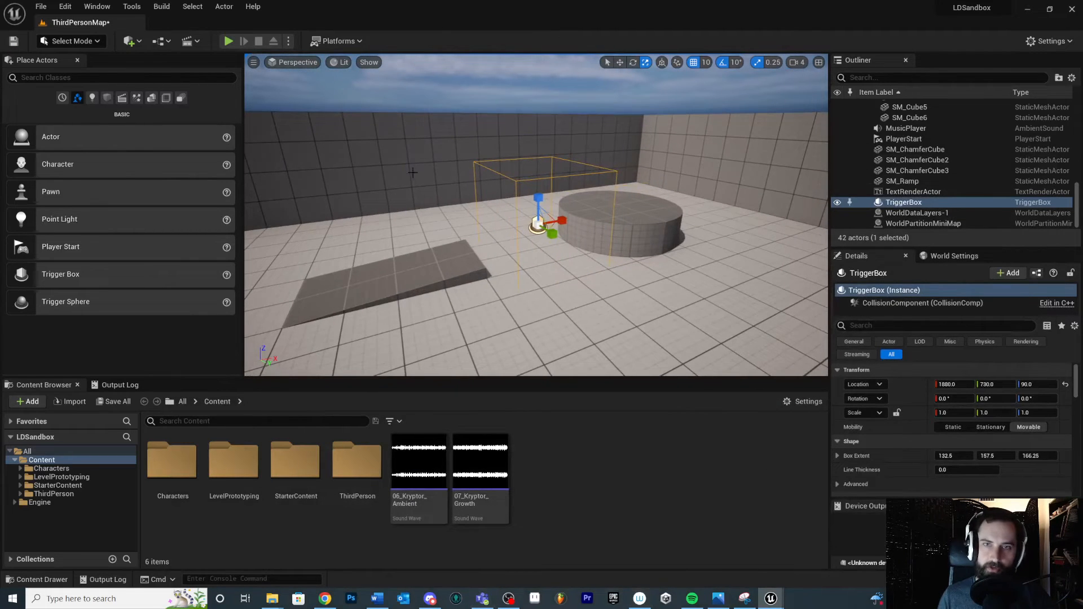
{"action": "mouse_move", "coordinate": [769, 598]}
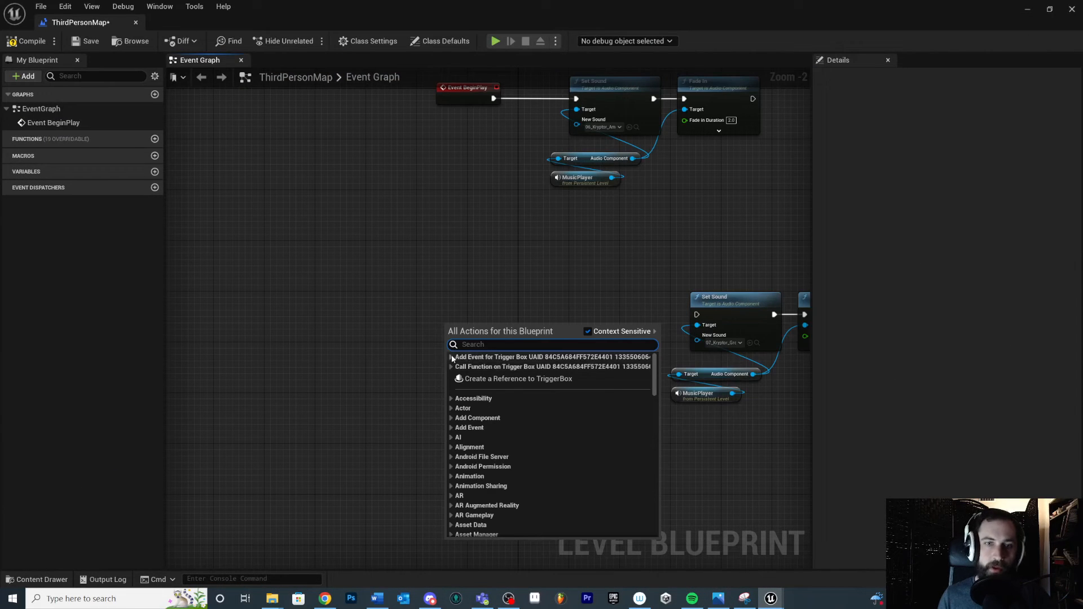
- Add an On Actor Begin Overlap event for the TriggerBox from its Collision events
{"action": "left_click", "coordinate": [451, 357]}
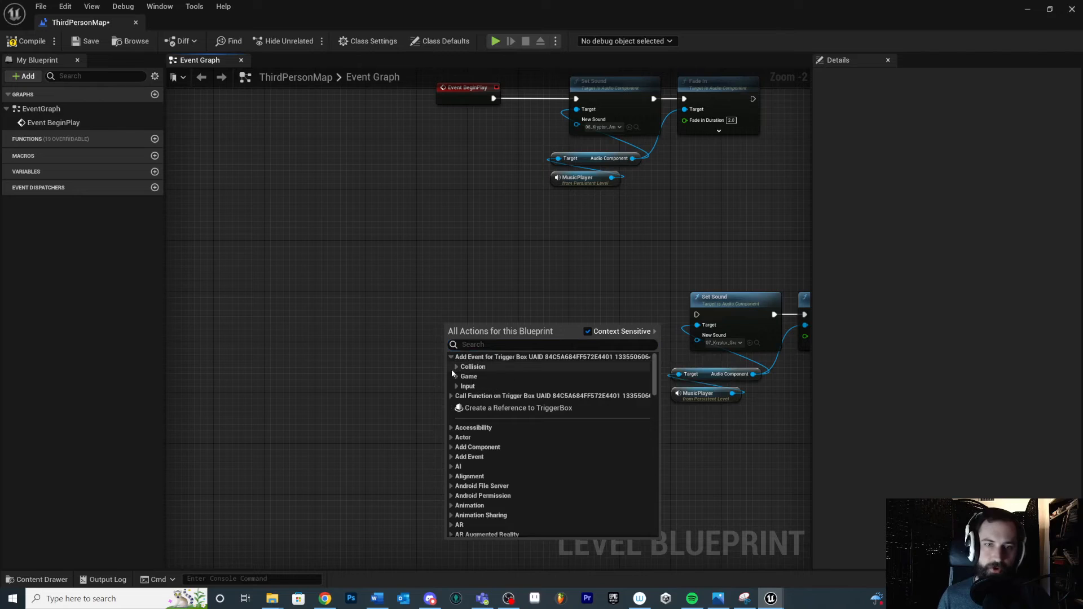
{"action": "left_click", "coordinate": [450, 366]}
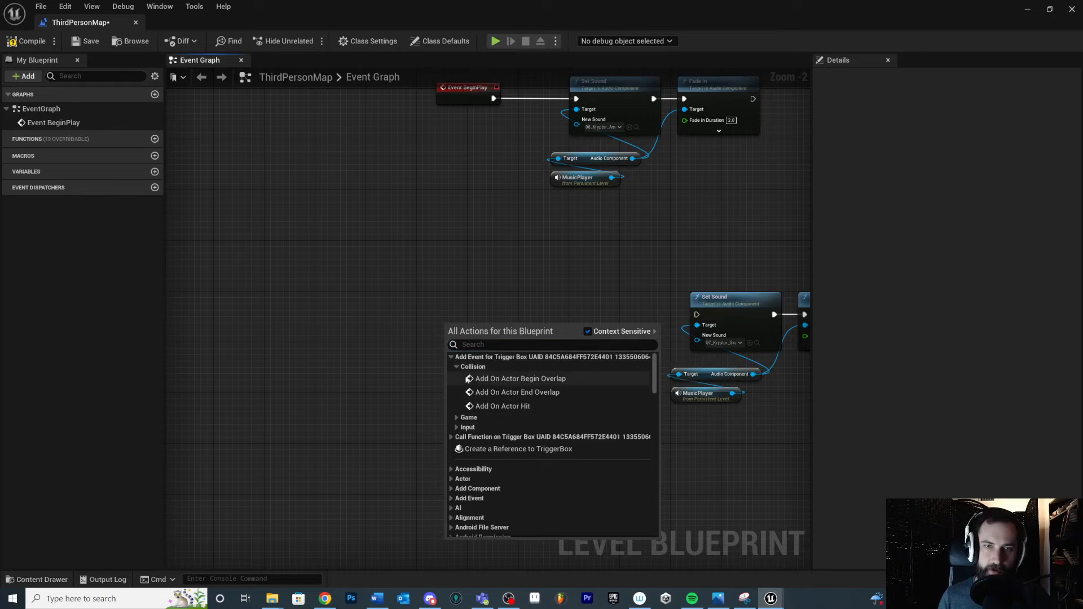
{"action": "mouse_move", "coordinate": [507, 452]}
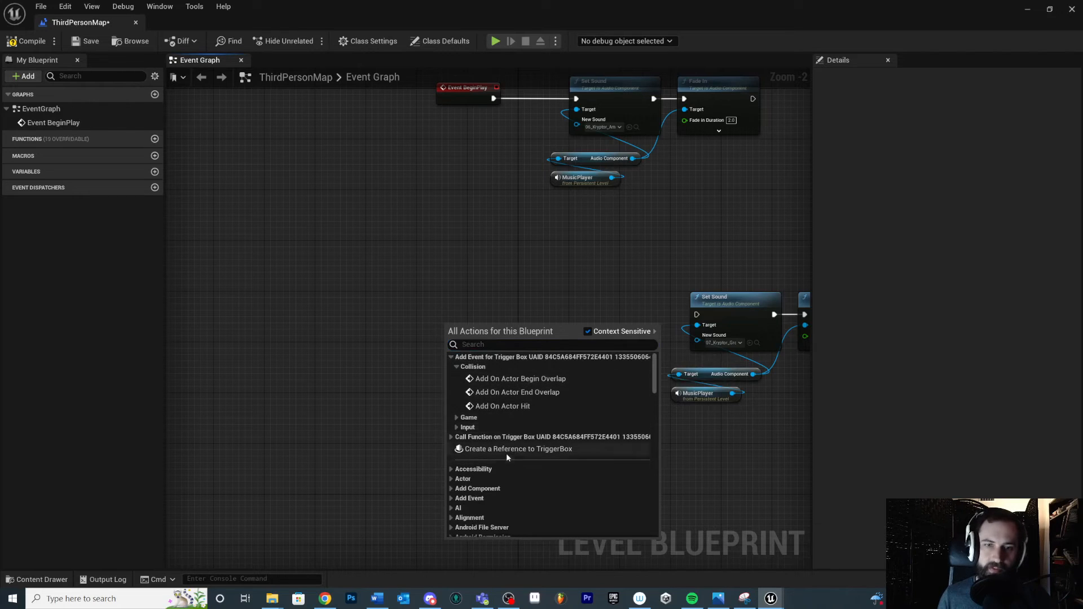
{"action": "mouse_move", "coordinate": [540, 391]}
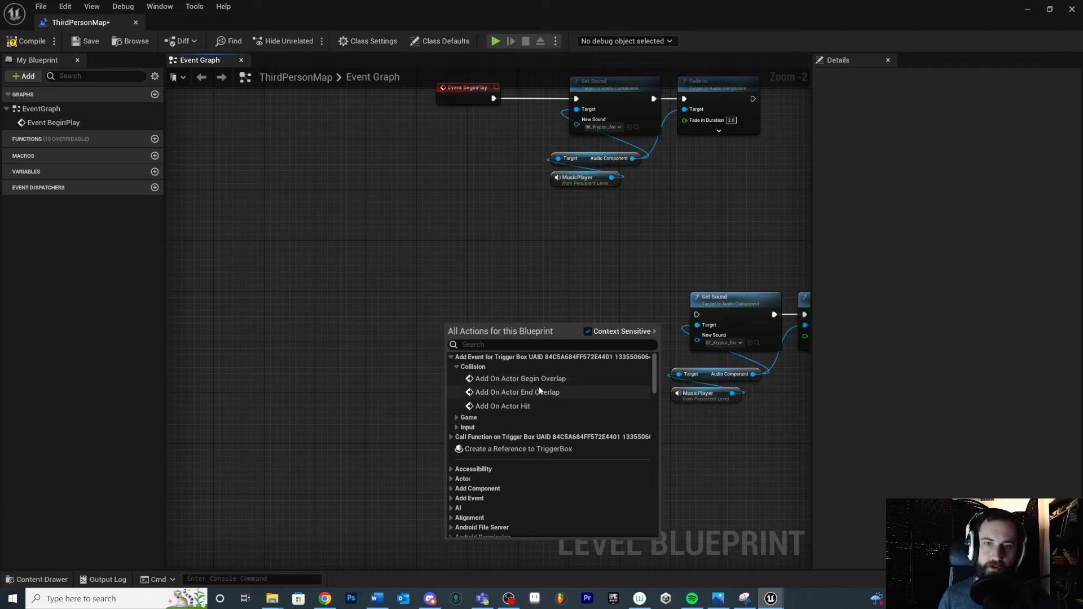
{"action": "left_click", "coordinate": [519, 378]}
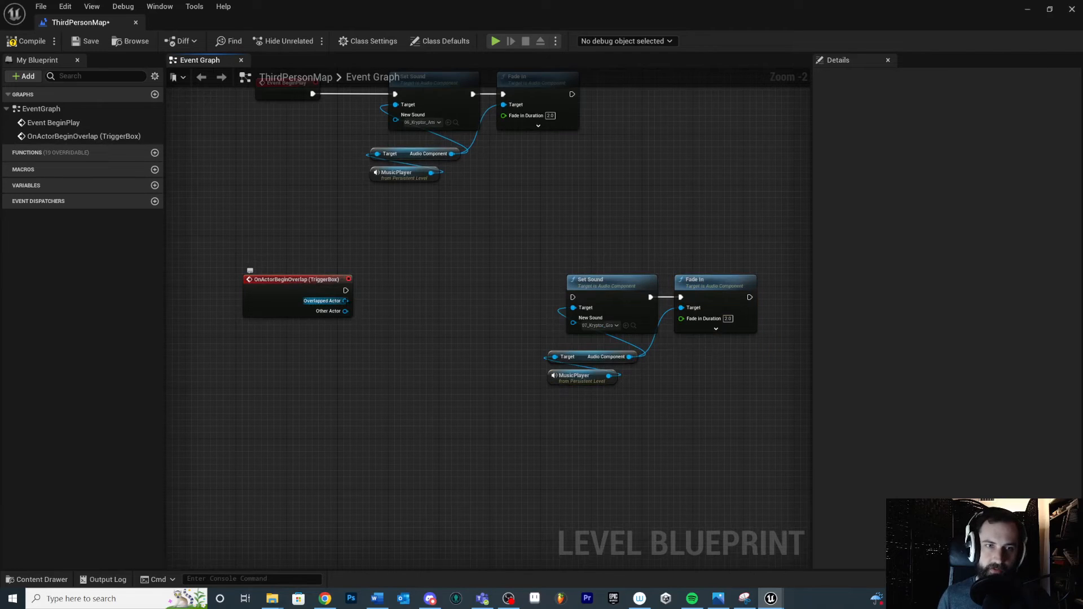
- Add Get Player Pawn and compare it with an == node
{"action": "left_click", "coordinate": [333, 364]}
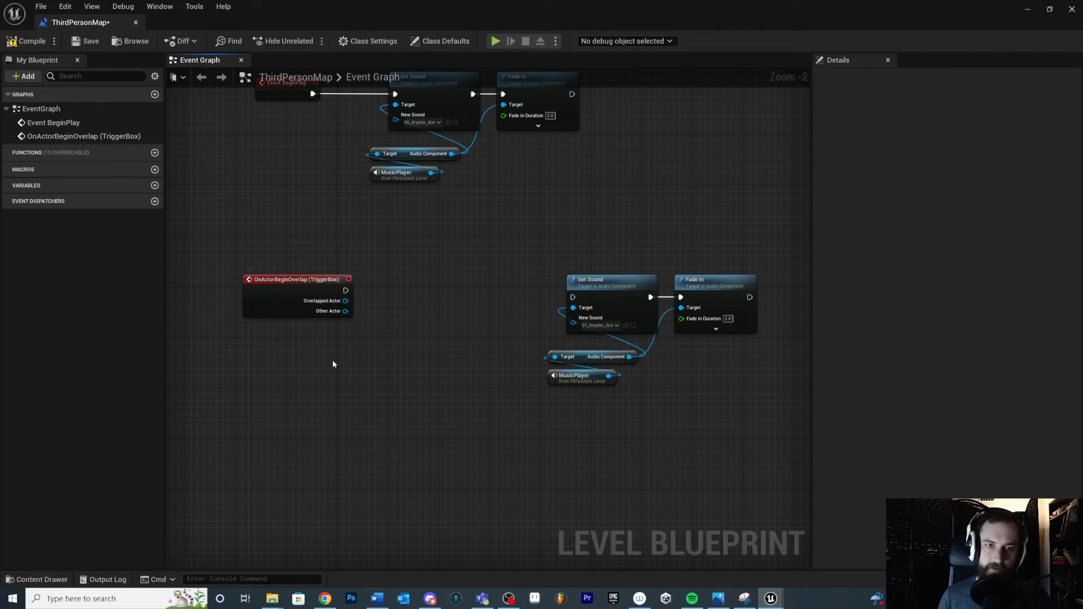
{"action": "type", "text": "Get"}
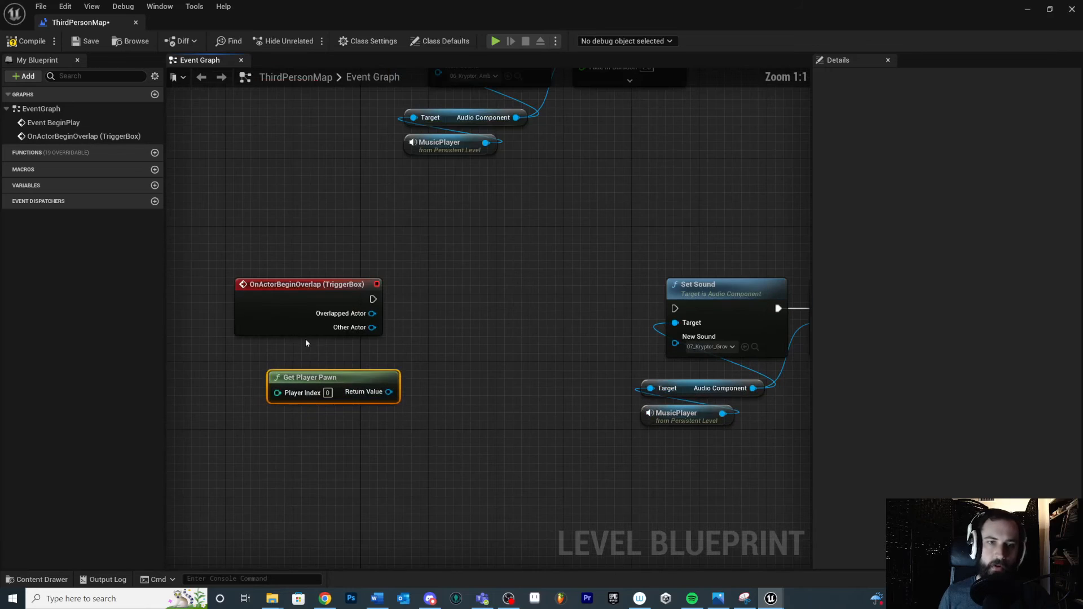
{"action": "mouse_move", "coordinate": [314, 384]}
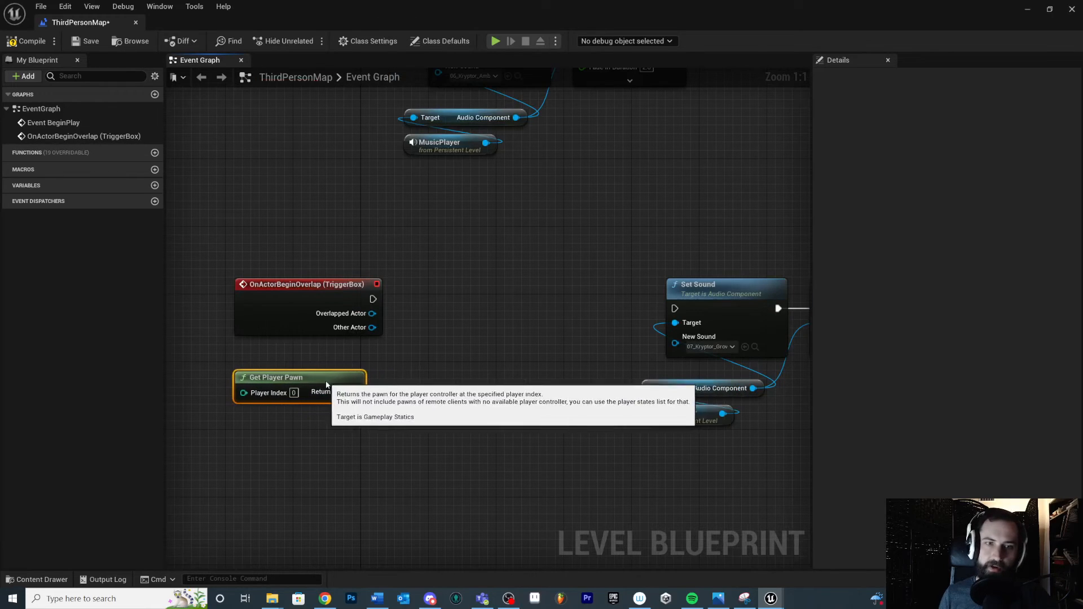
{"action": "left_click_drag", "start_coordinate": [347, 391], "coordinate": [414, 331]}
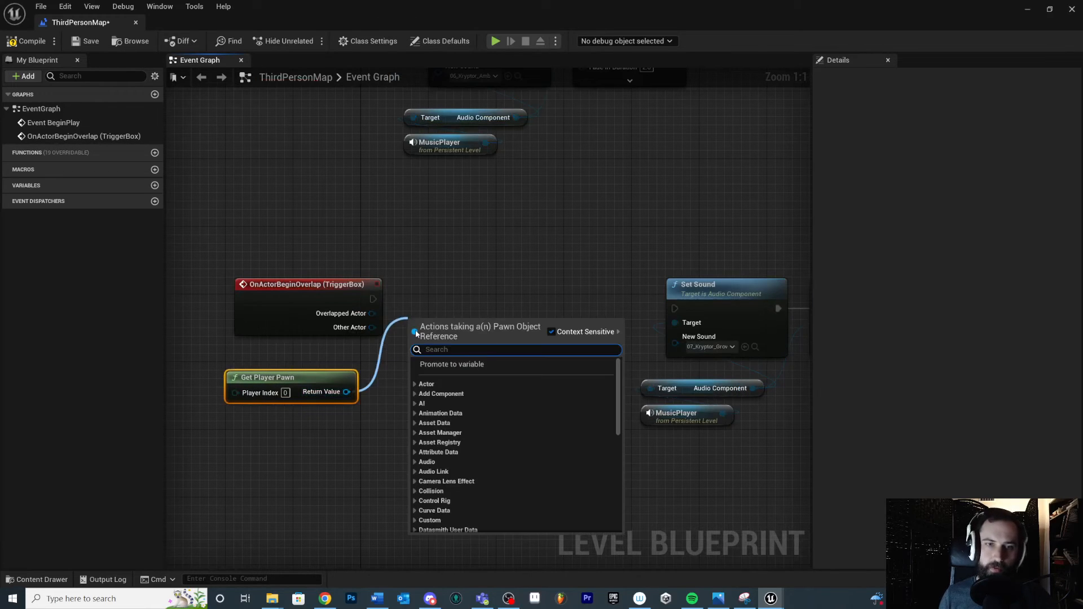
{"action": "type", "text": "=="}
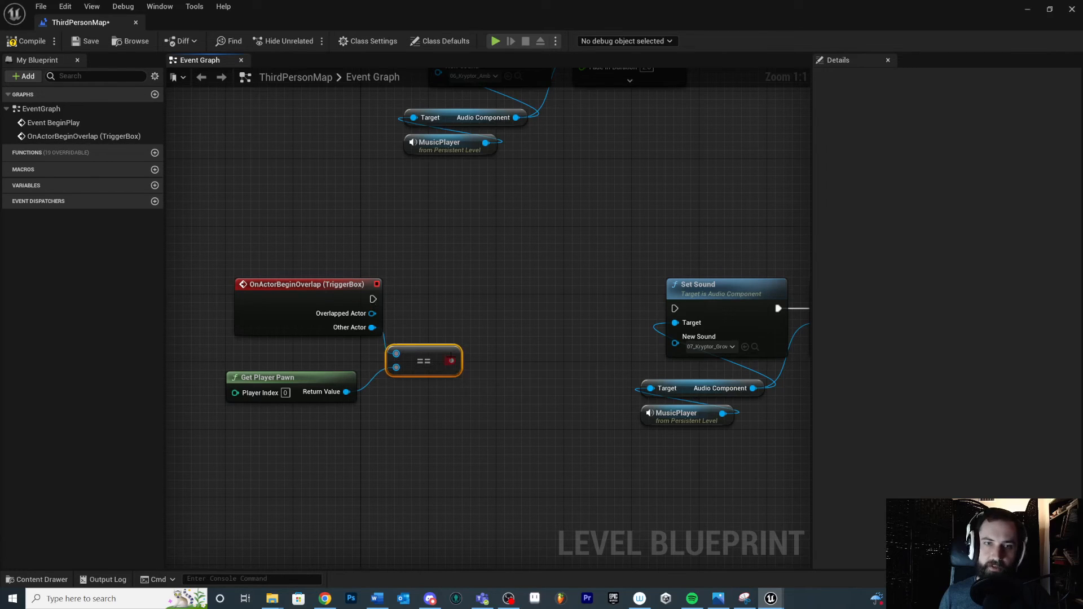
- Drive a Branch from the comparison and add Do Once on its True path
{"action": "left_click_drag", "start_coordinate": [452, 360], "coordinate": [492, 311]}
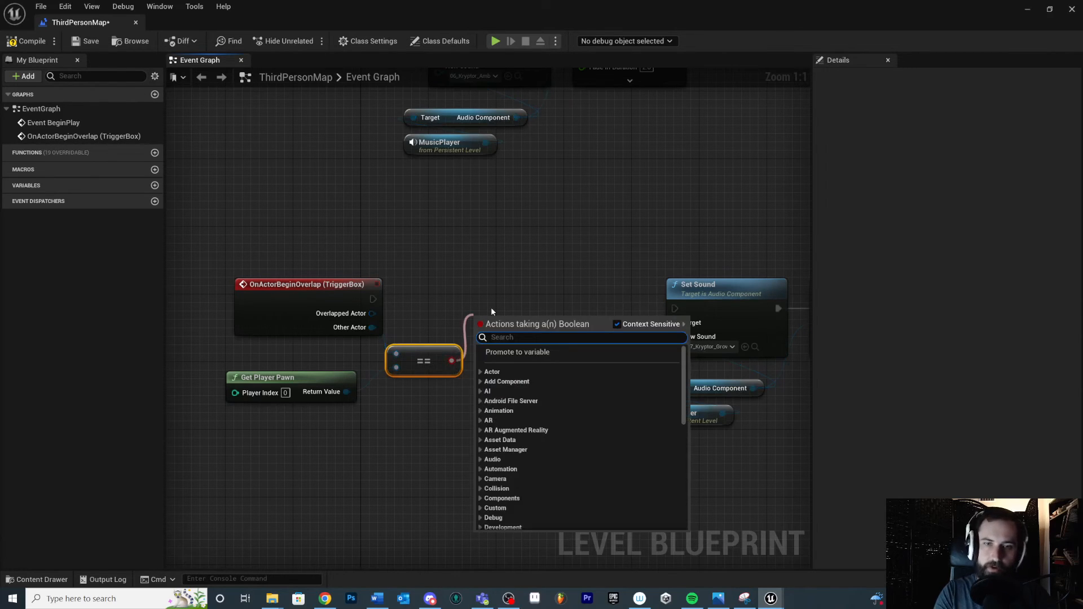
{"action": "type", "text": "Bran"}
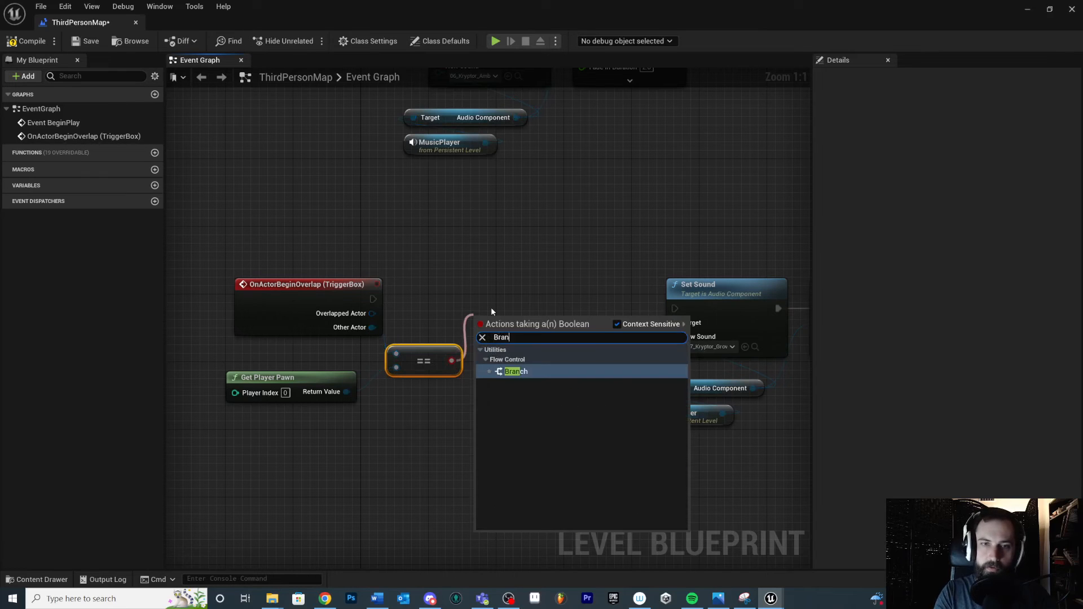
{"action": "left_click", "coordinate": [515, 371]}
{"action": "type", "text": "DoO"}
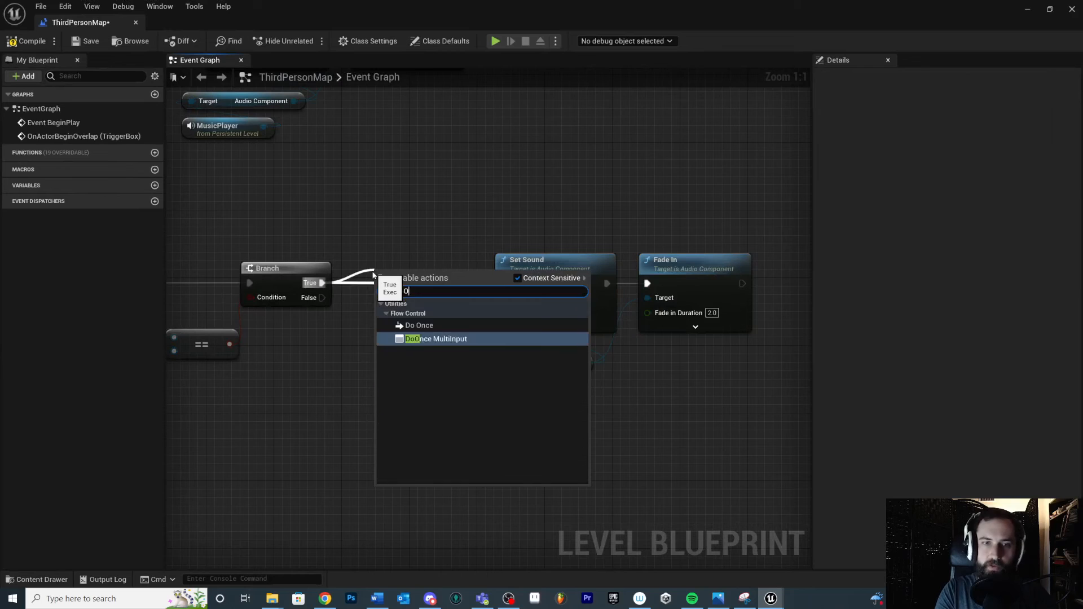
{"action": "left_click", "coordinate": [419, 326]}
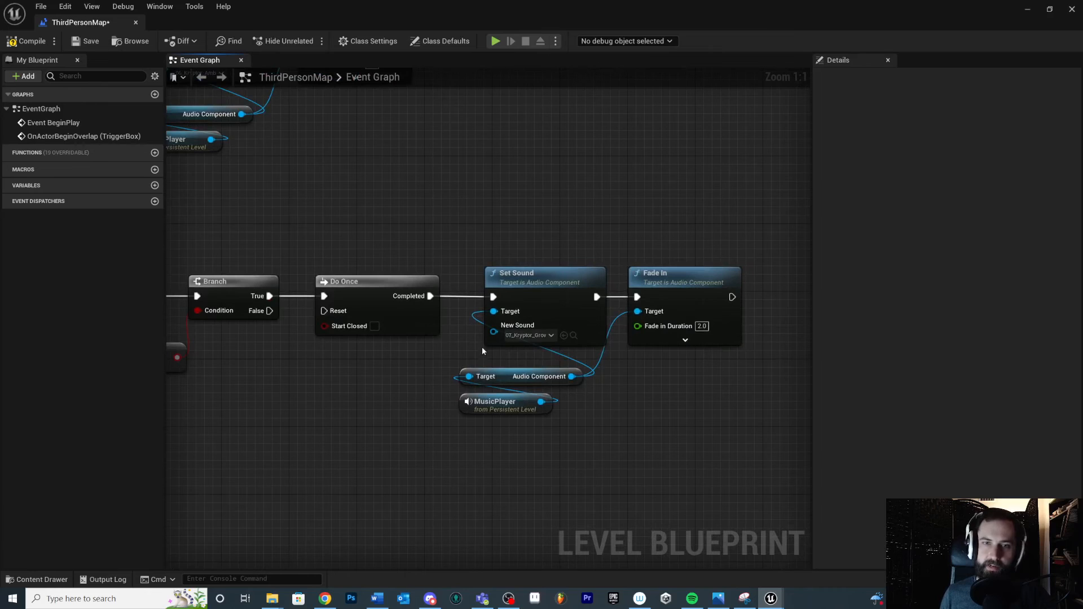
- Zoom out to view both music chains in the graph
{"action": "scroll", "scroll_direction": "down", "scroll_amount": 3}
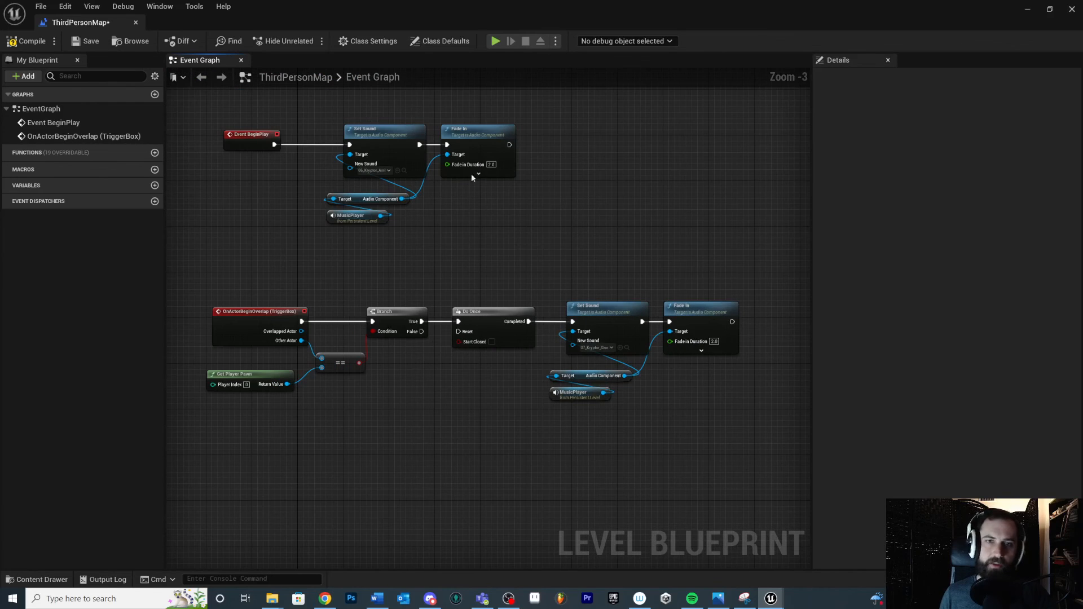
{"action": "mouse_move", "coordinate": [783, 395]}
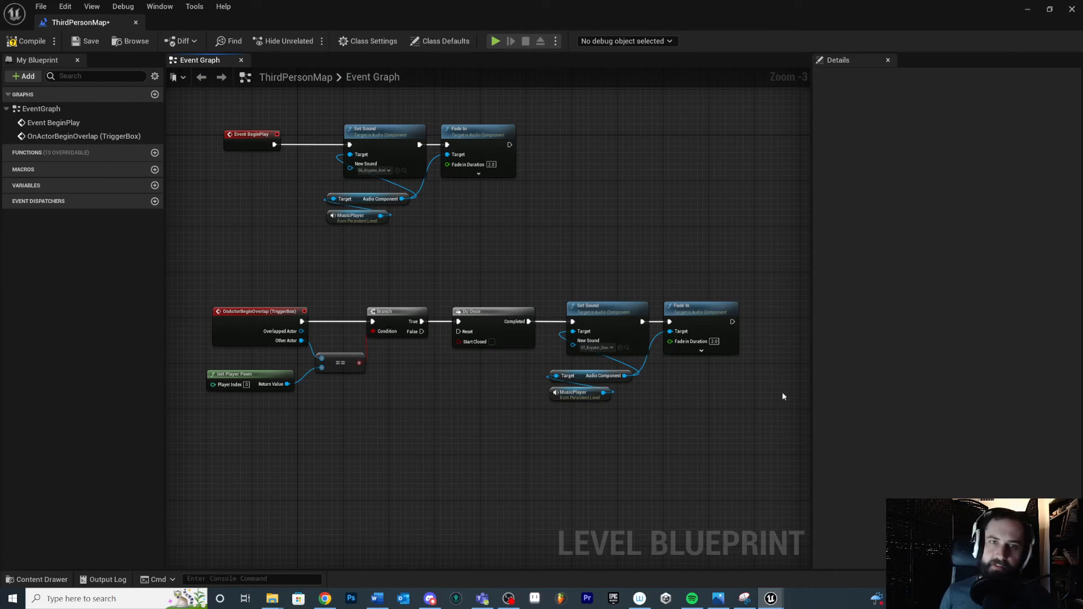
{"action": "mouse_move", "coordinate": [29, 40]}
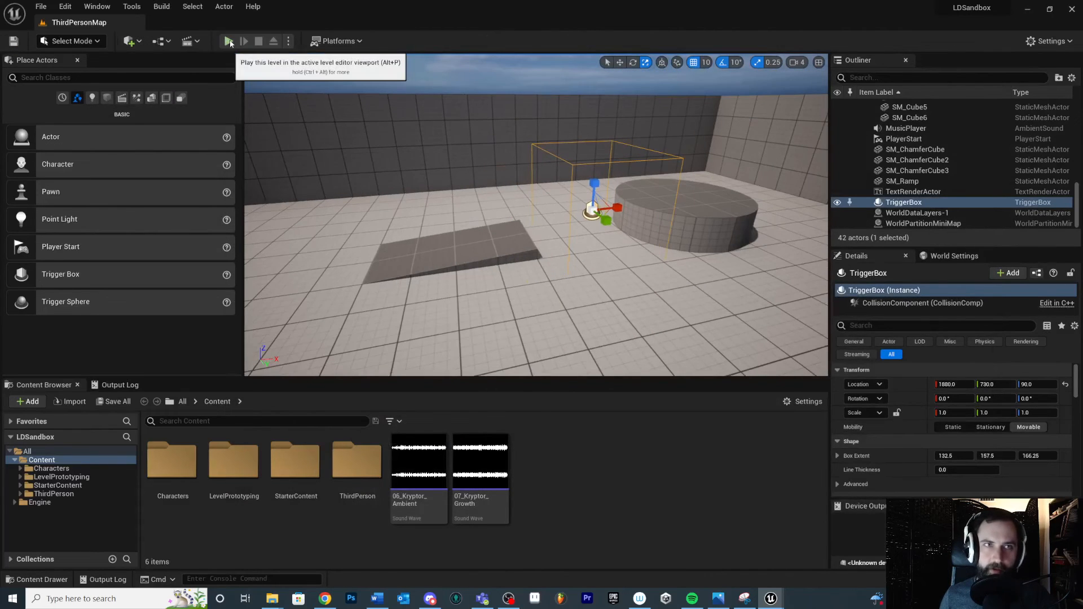
- Start Play in the editor and give the game control of the character
{"action": "left_click", "coordinate": [228, 41]}
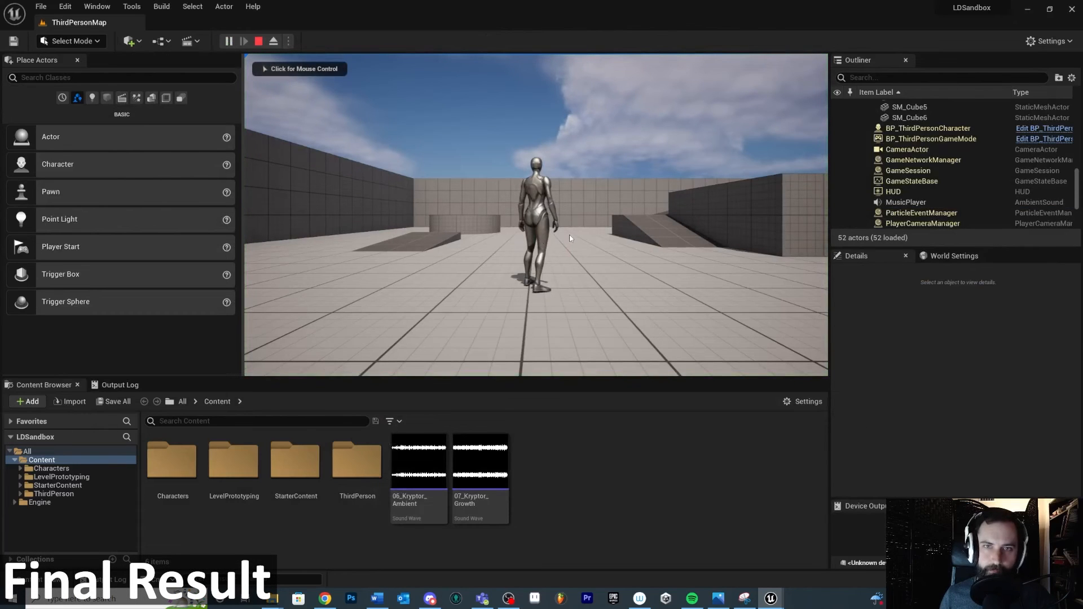
{"action": "left_click", "coordinate": [535, 238]}
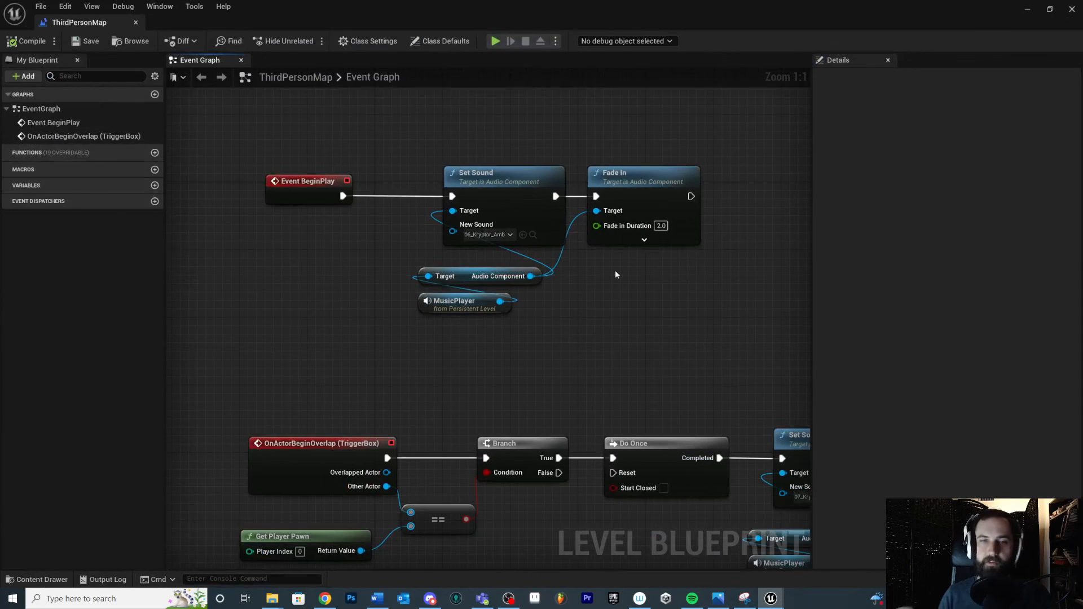
{"action": "scroll", "scroll_direction": "down", "scroll_amount": 3}
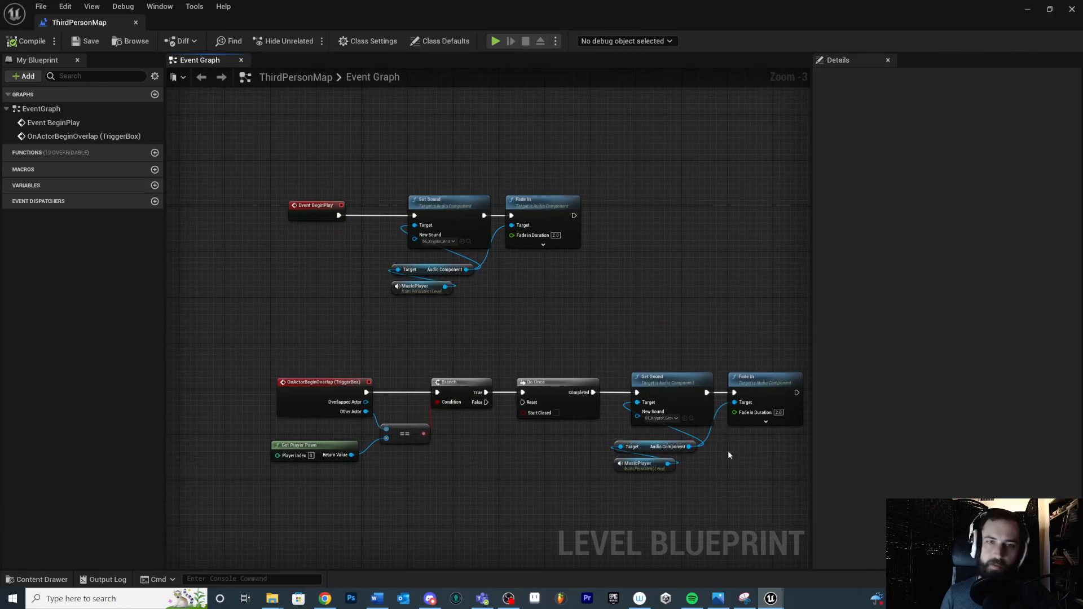
{"action": "mouse_move", "coordinate": [514, 273]}
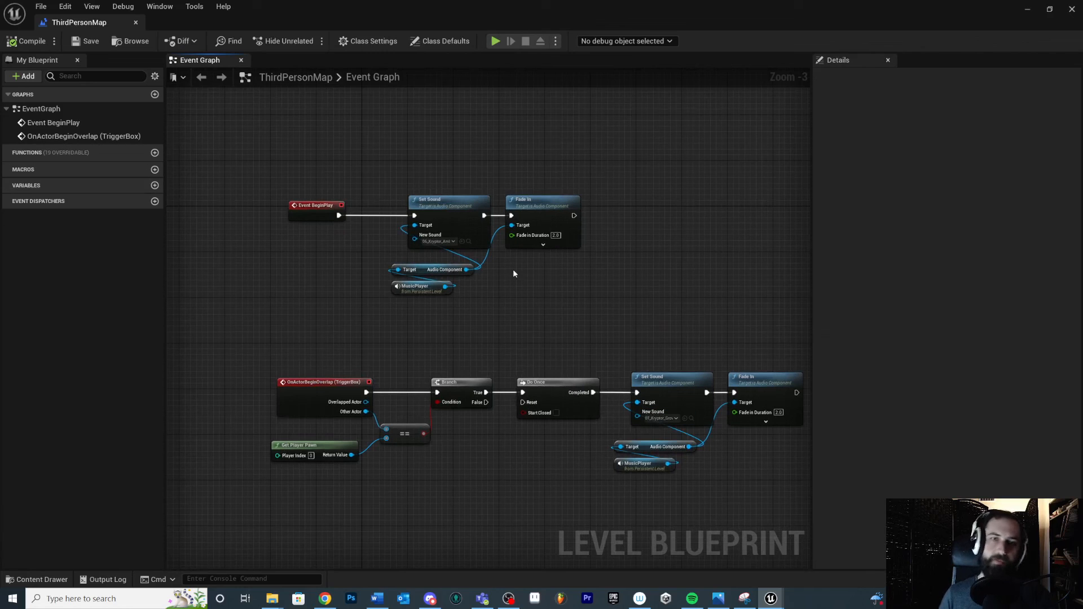